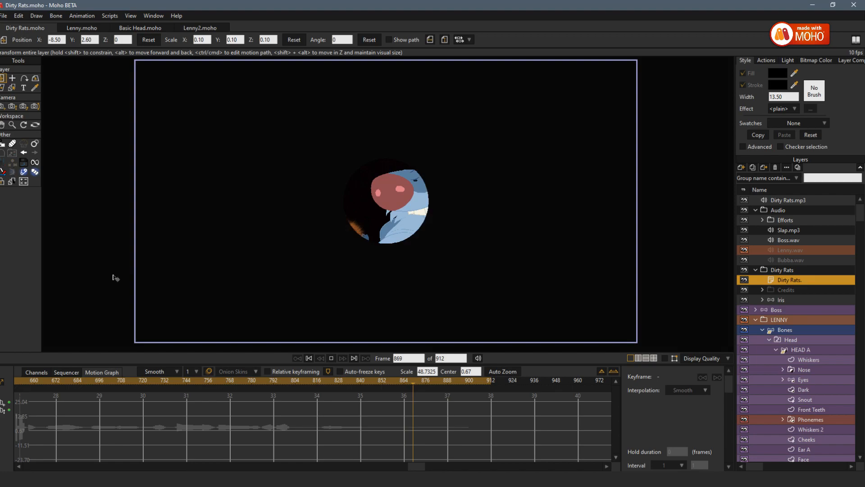
Rewind Dirty Rats.moho to frame 0 so the opening rat scene is in view
click(308, 358)
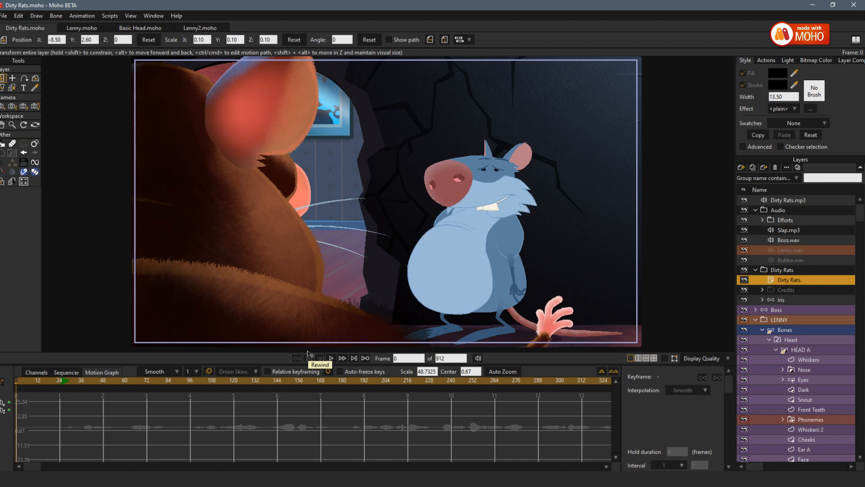
mouse_move(257, 293)
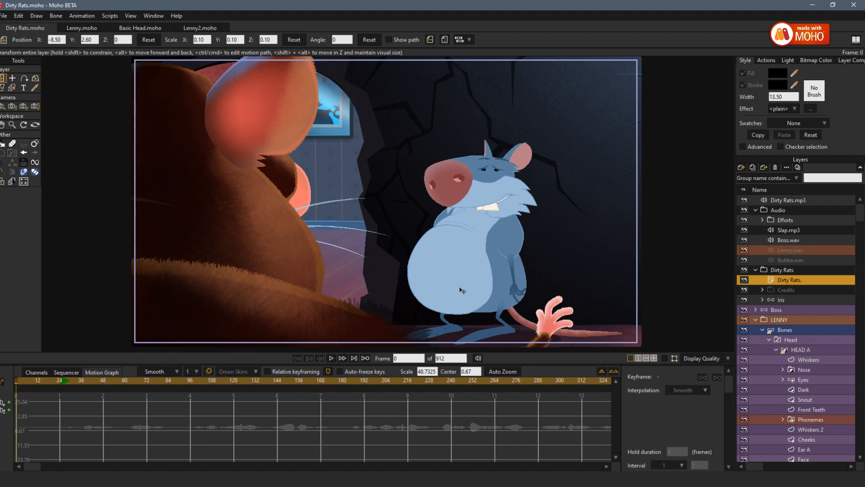
mouse_move(470, 287)
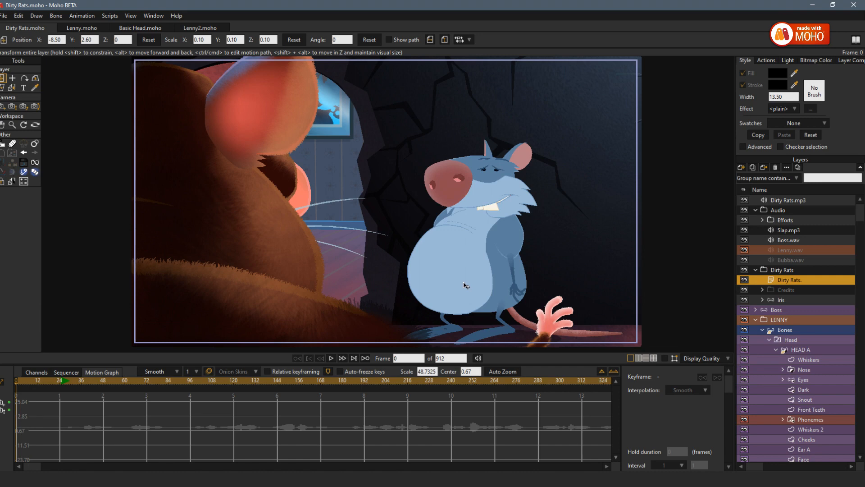
mouse_move(537, 288)
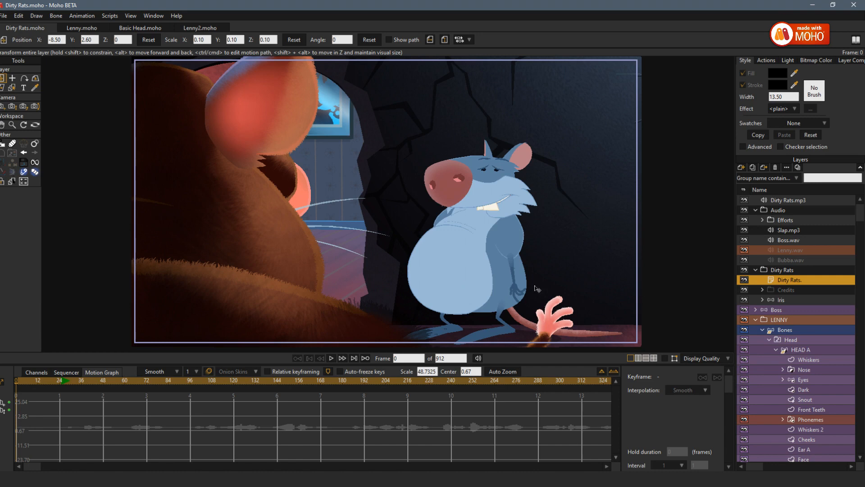
mouse_move(764, 296)
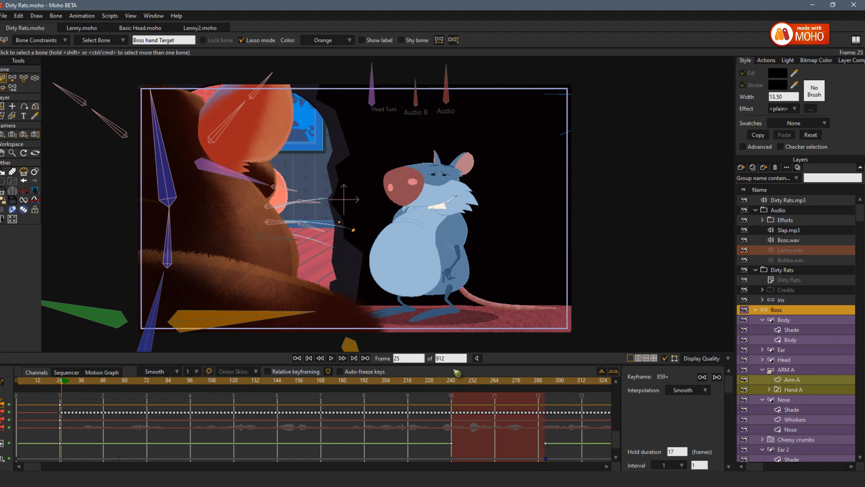
mouse_move(450, 107)
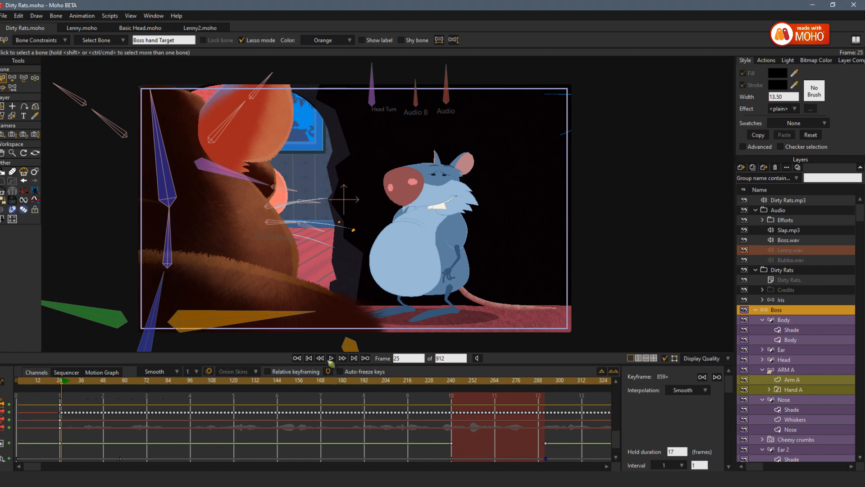
click(331, 358)
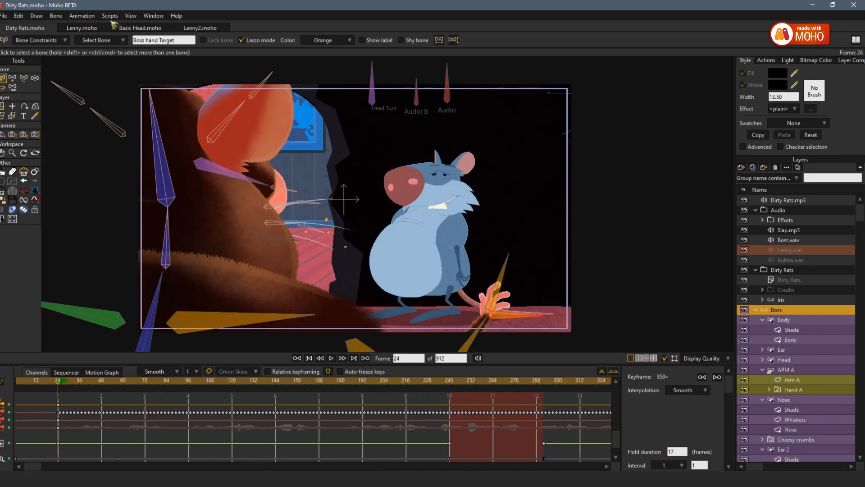
click(110, 15)
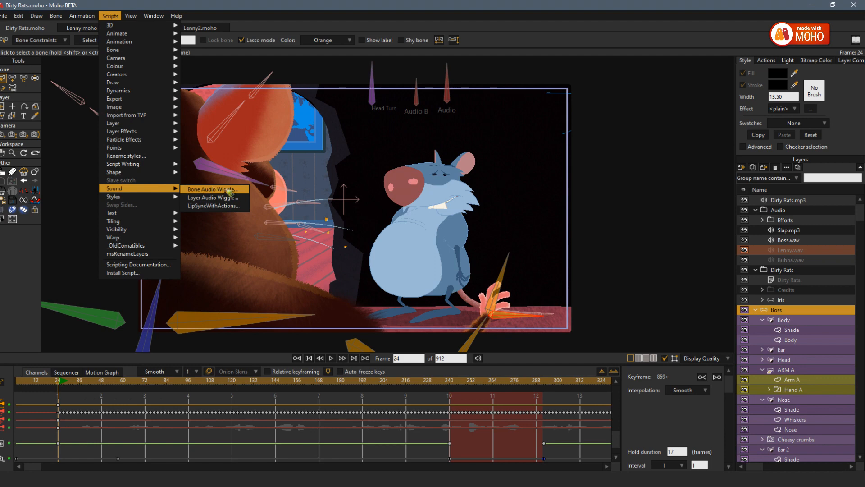
click(213, 189)
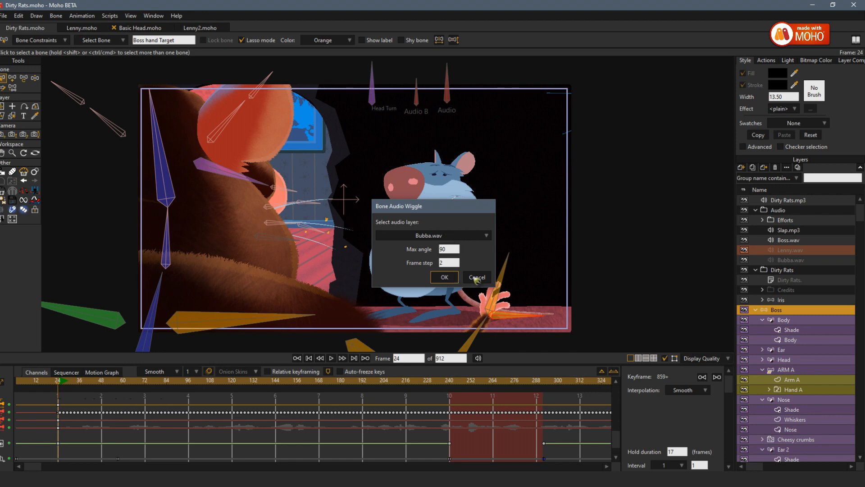
click(475, 276)
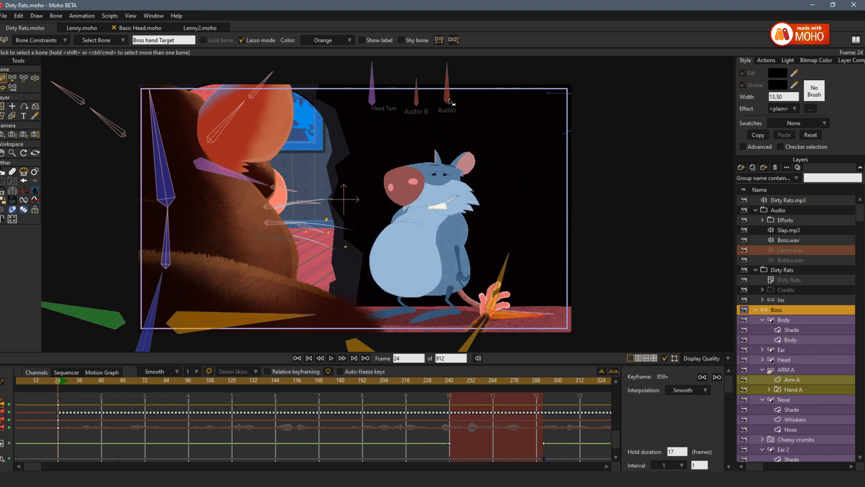
click(415, 94)
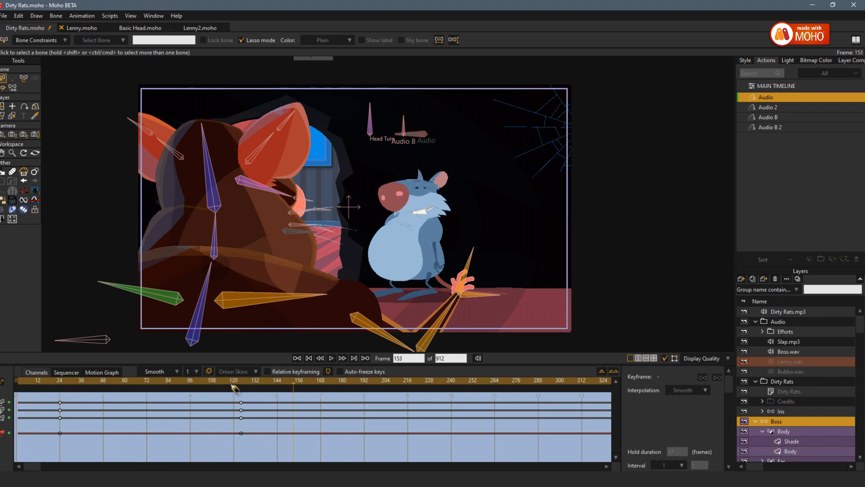
Scrub through the Audio B action's frames to watch the Boss rat's head tilt
click(144, 380)
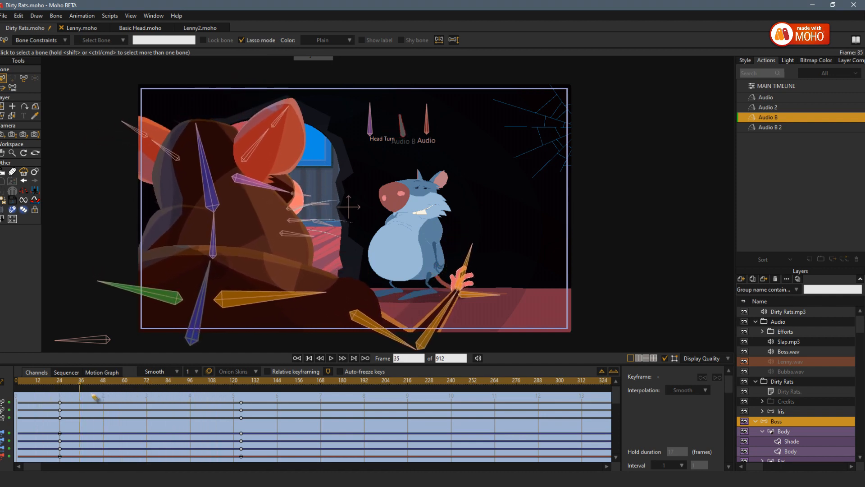
click(234, 411)
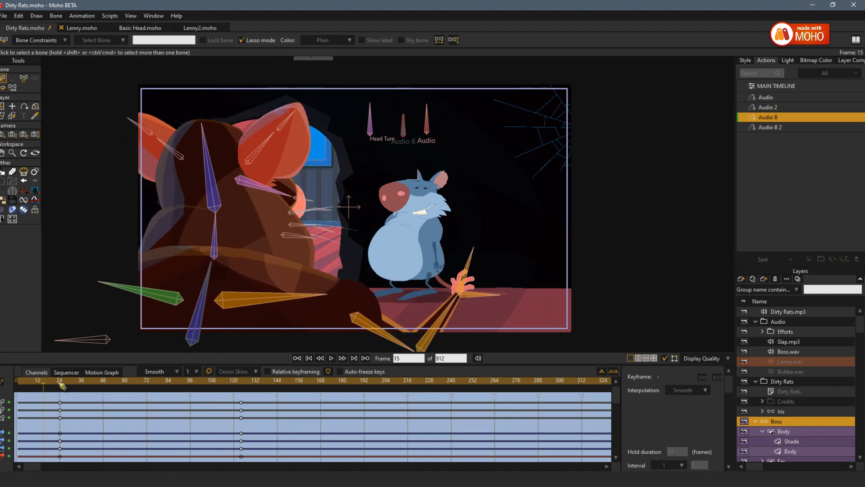
click(90, 381)
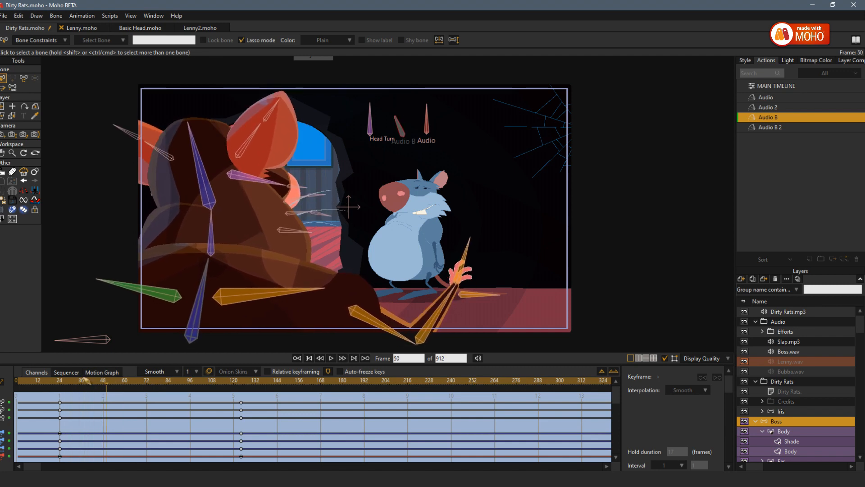
click(308, 358)
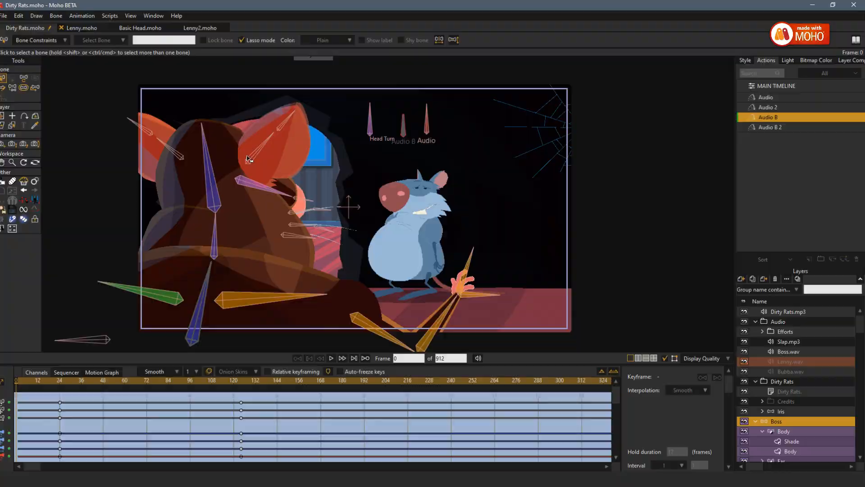
click(140, 28)
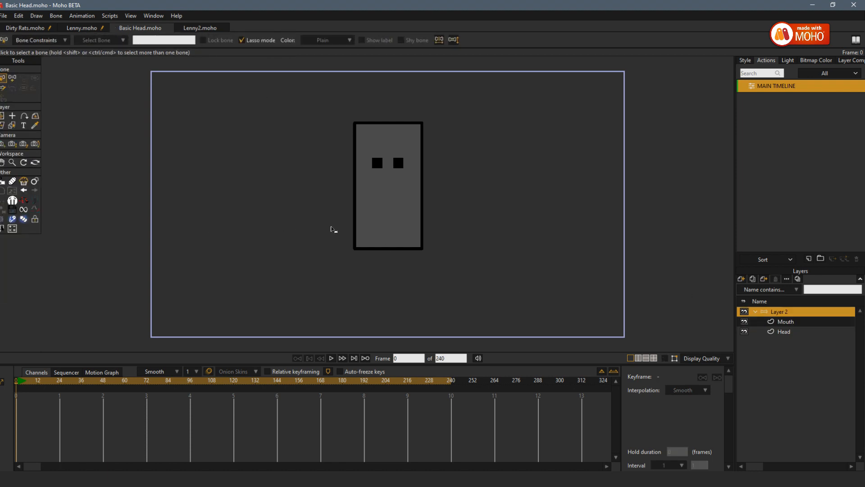
mouse_move(309, 257)
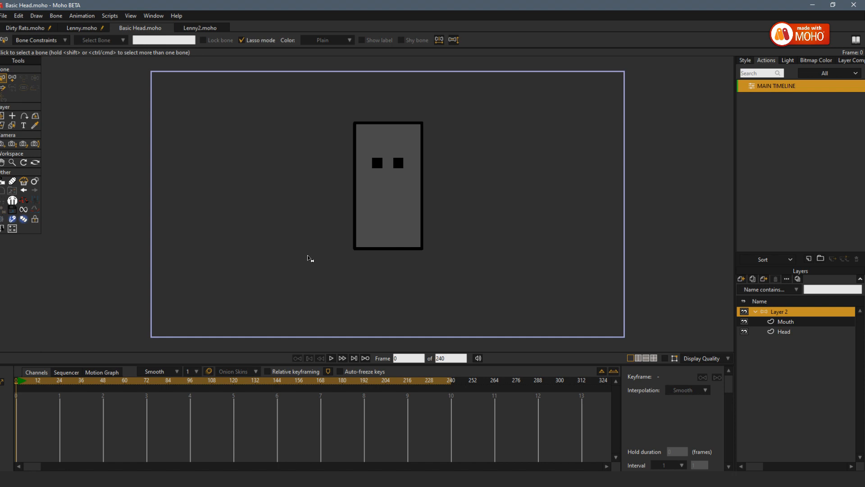
mouse_move(340, 263)
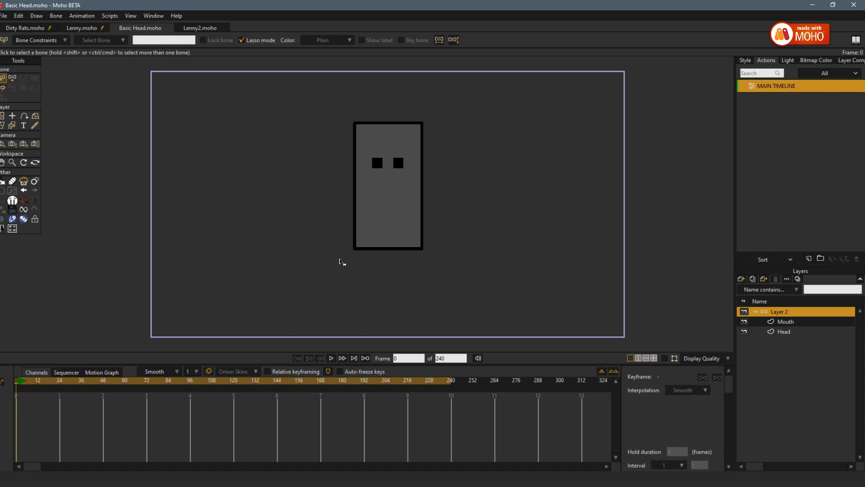
mouse_move(697, 298)
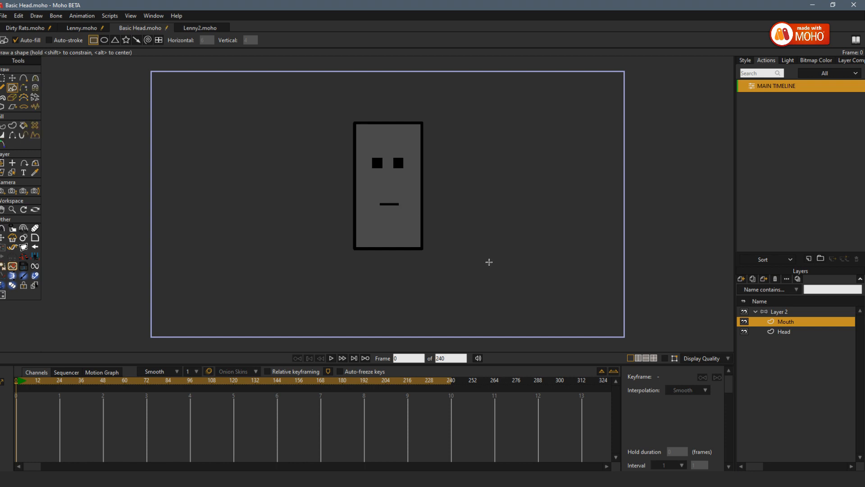
mouse_move(712, 297)
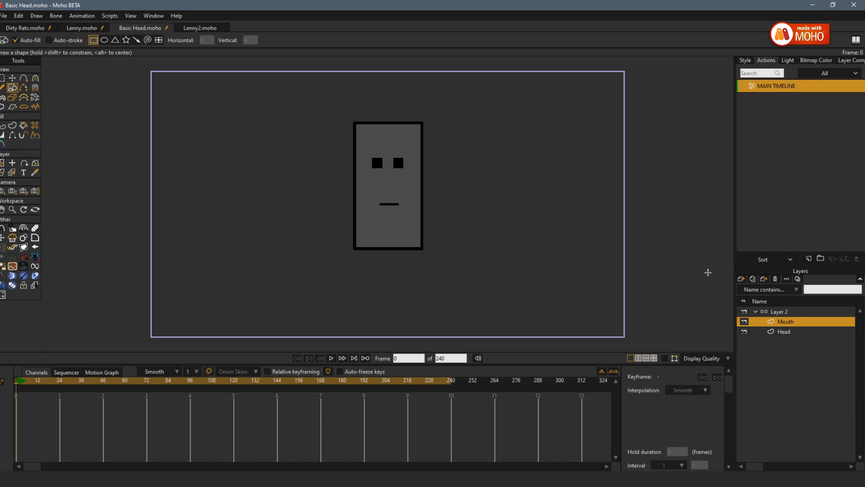
Draw a new bone to the left of the head and start naming it Audio Bone
click(779, 311)
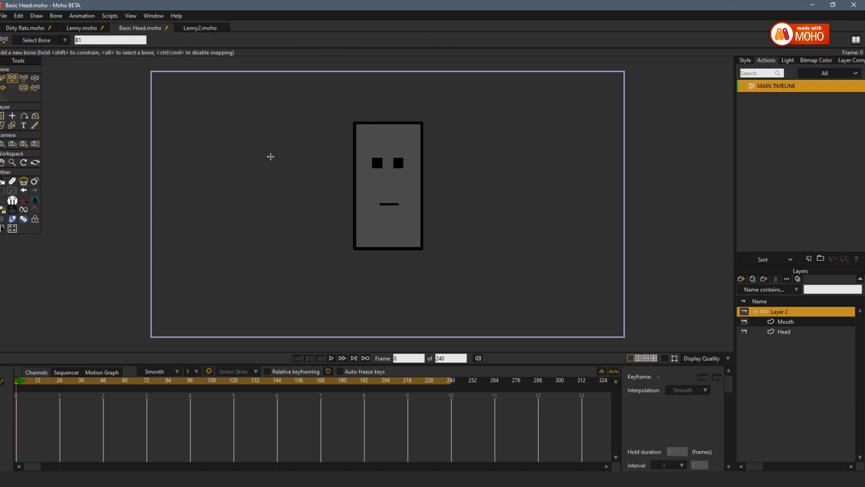
drag(270, 160, 271, 205)
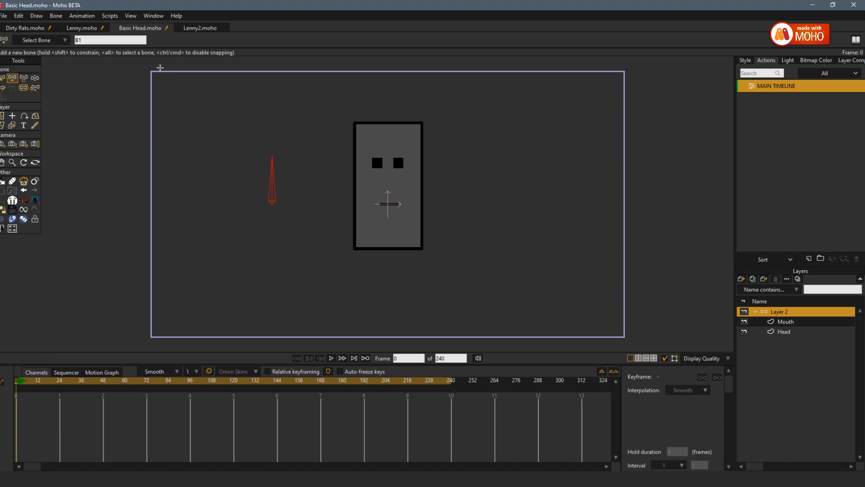
click(109, 40)
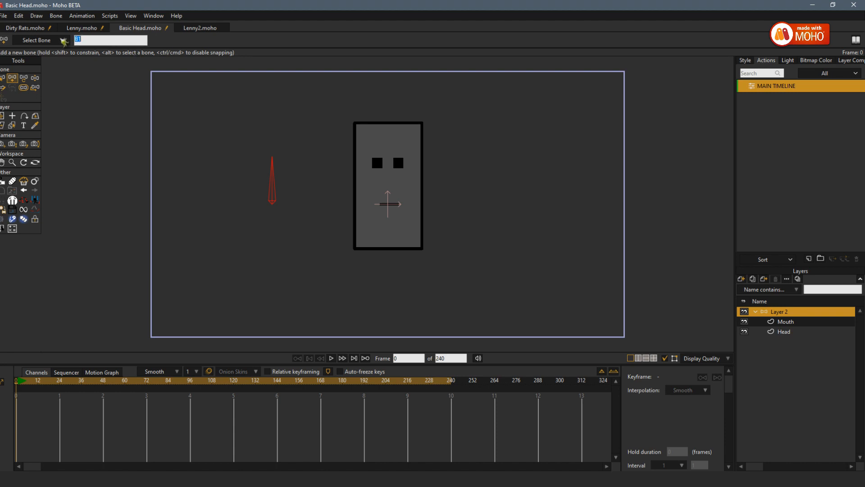
text(Audio Bone)
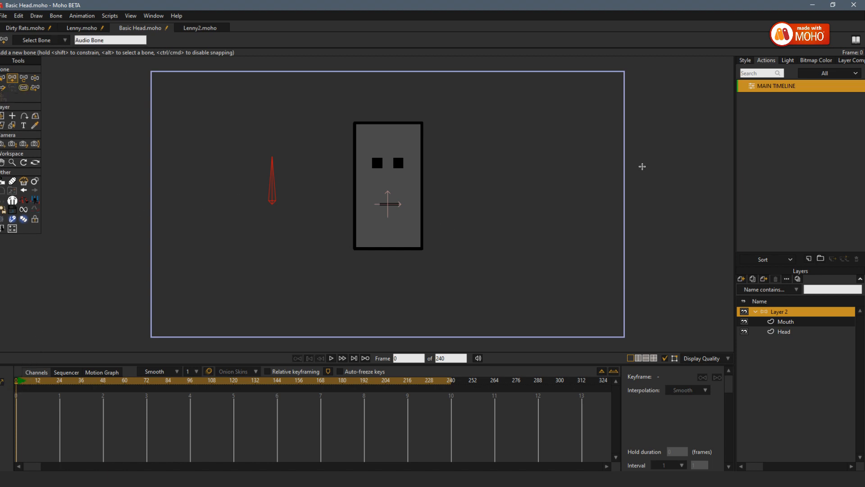
mouse_move(719, 156)
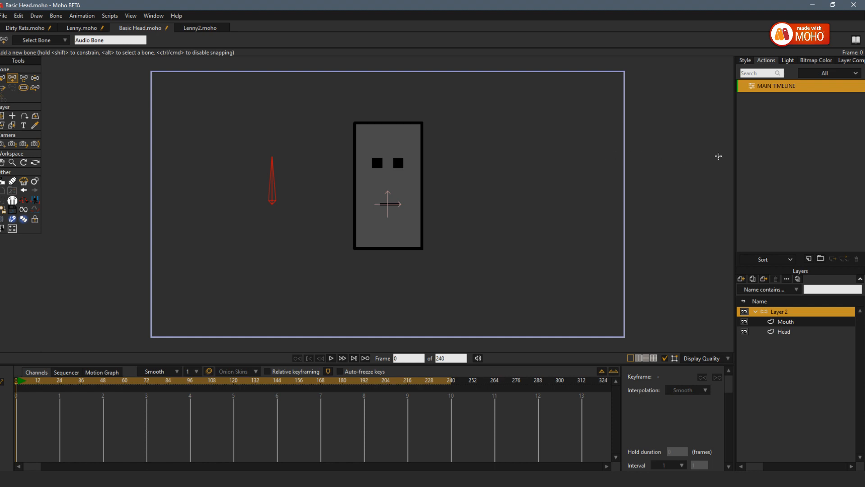
mouse_move(773, 180)
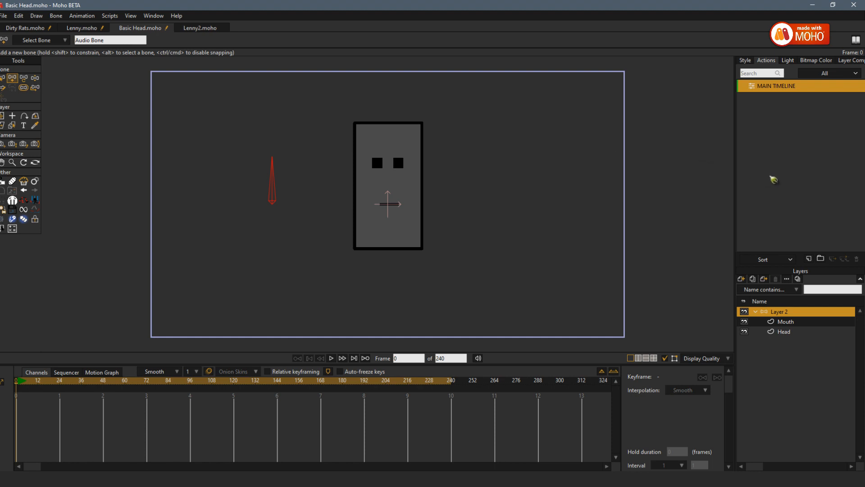
mouse_move(786, 95)
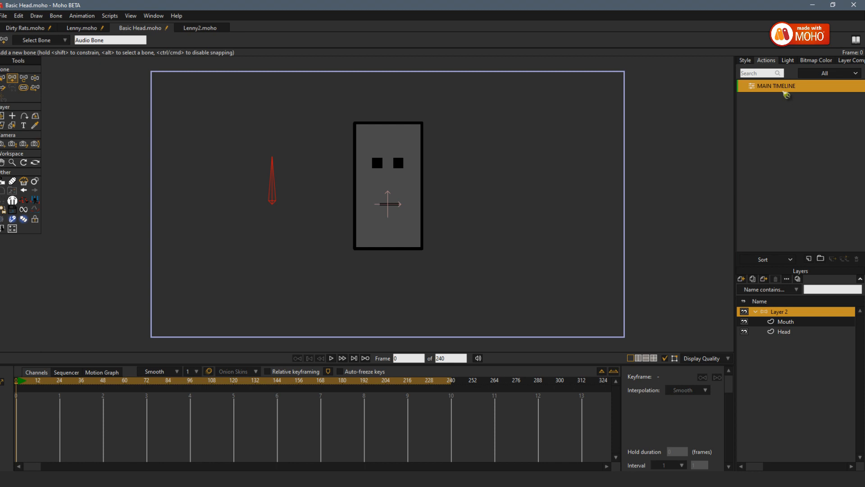
mouse_move(803, 262)
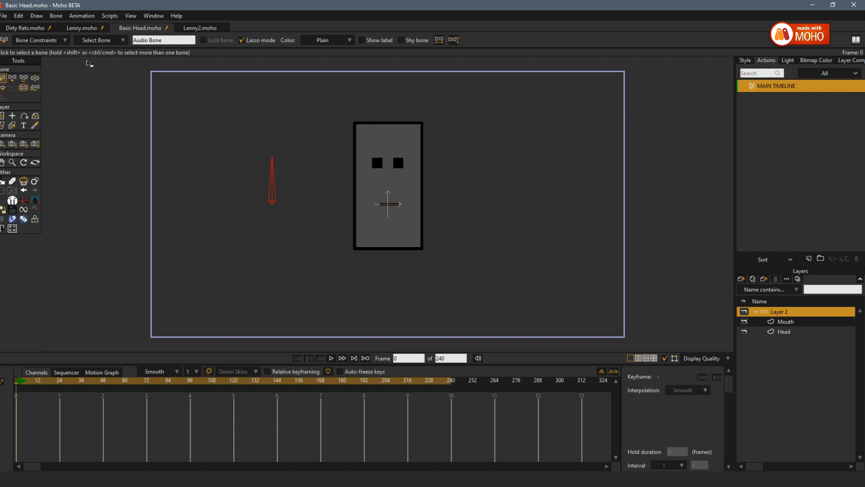
Make Audio Bone a smart bone dial from -90 to 90 degrees with separate actions
click(55, 15)
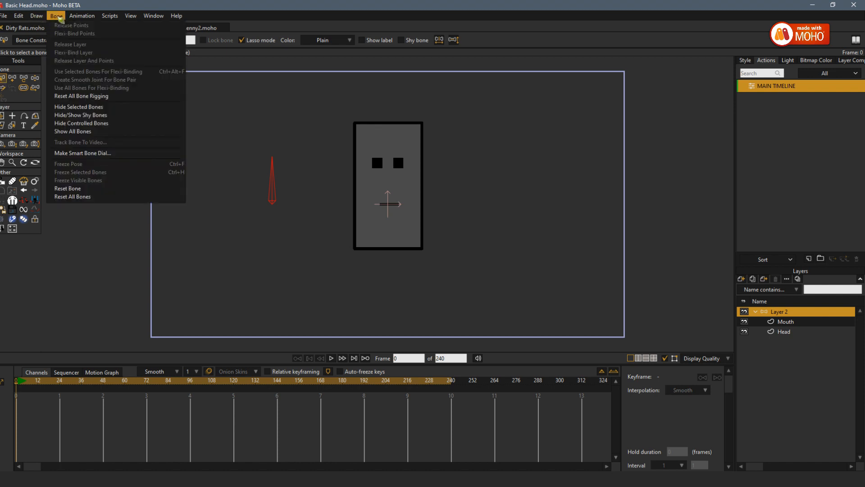
mouse_move(82, 153)
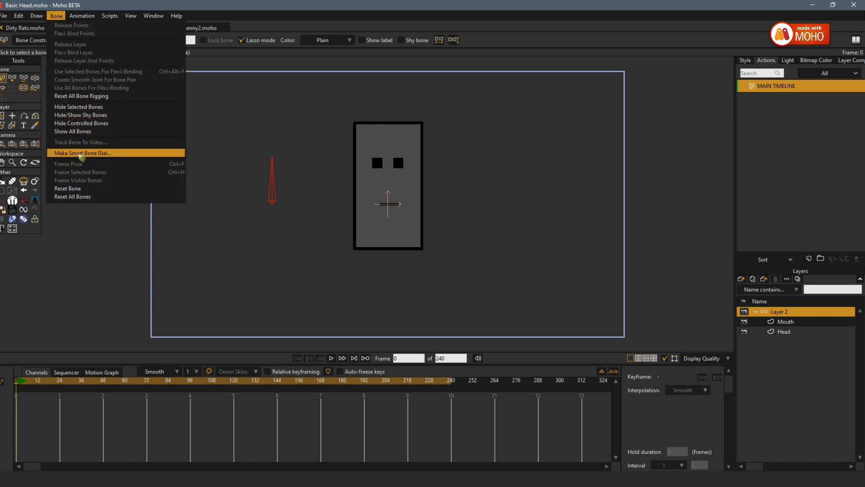
click(83, 154)
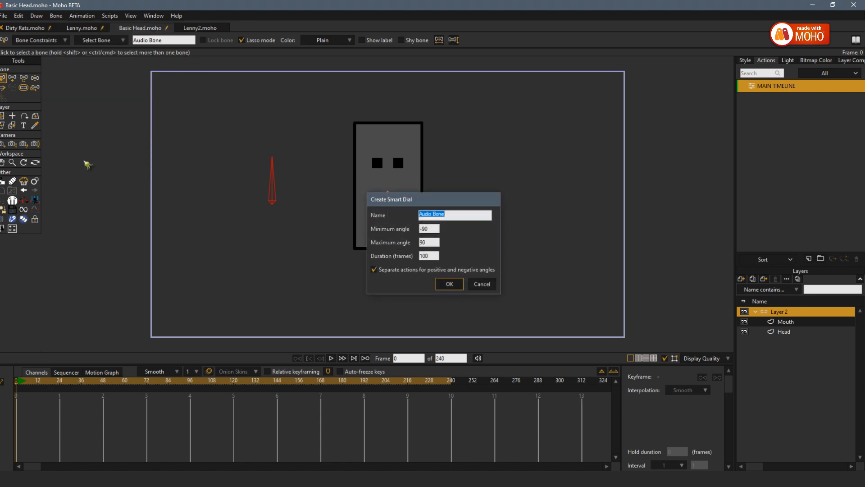
click(449, 284)
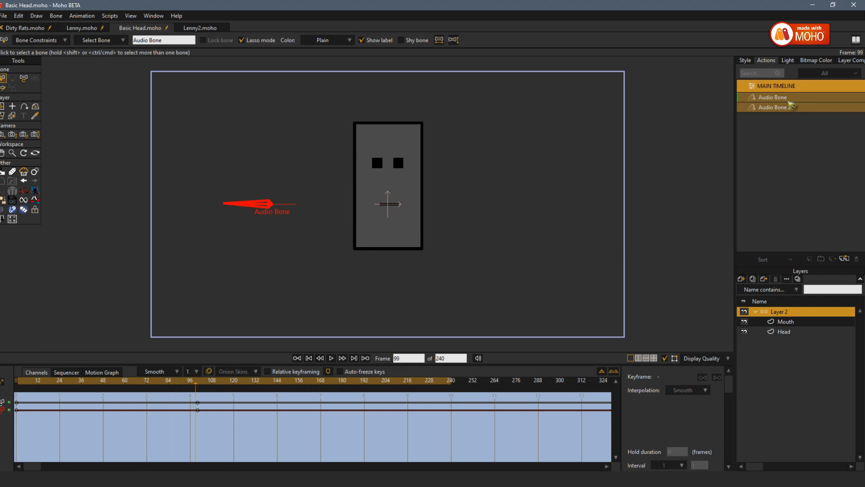
Shape the open mouth in Audio Bone 2, then rotate the bone on the Main Timeline to test
click(308, 358)
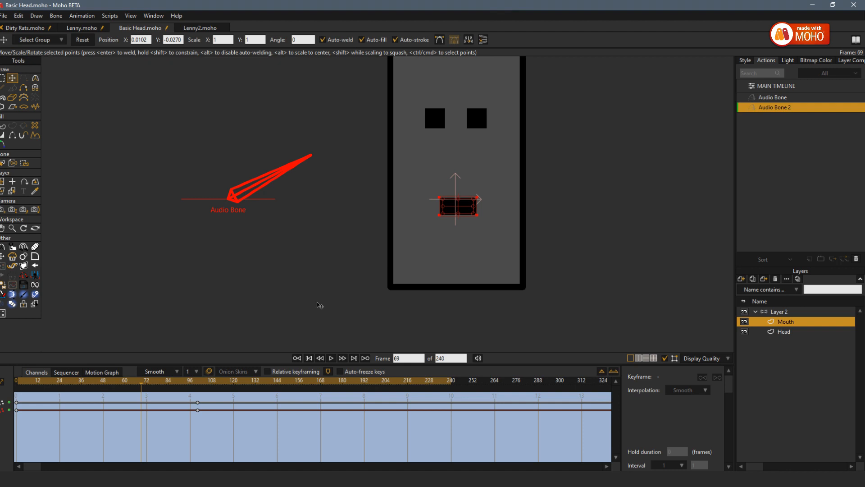
click(308, 358)
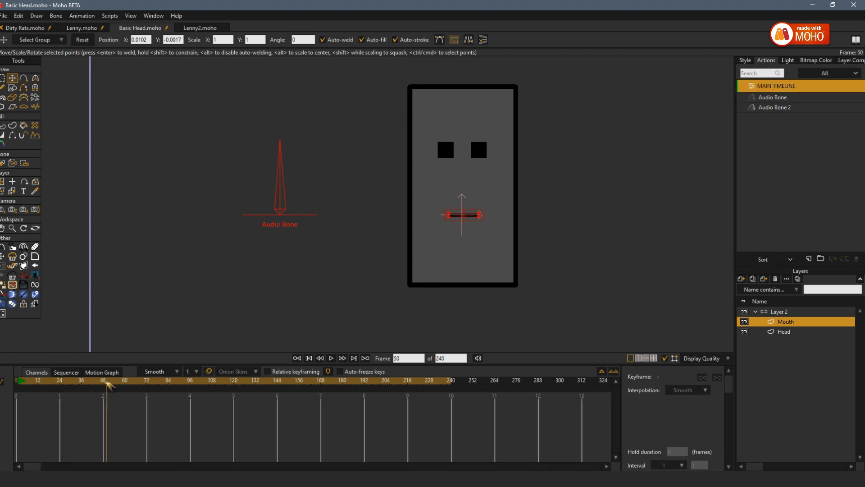
click(103, 381)
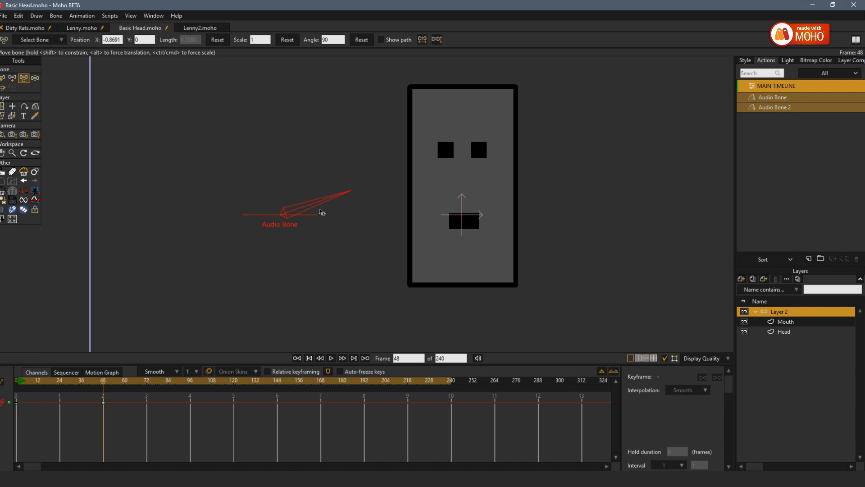
drag(320, 211, 331, 166)
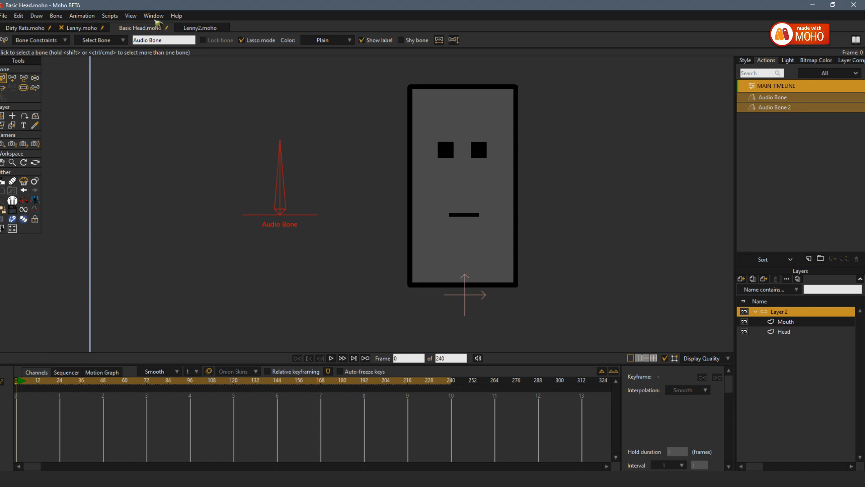
Record a short voice clip in the Audio Recording panel
click(153, 15)
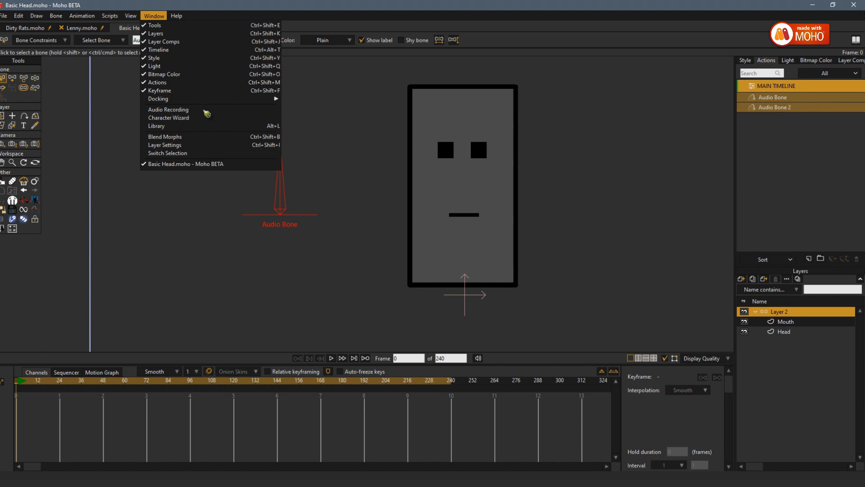
click(169, 109)
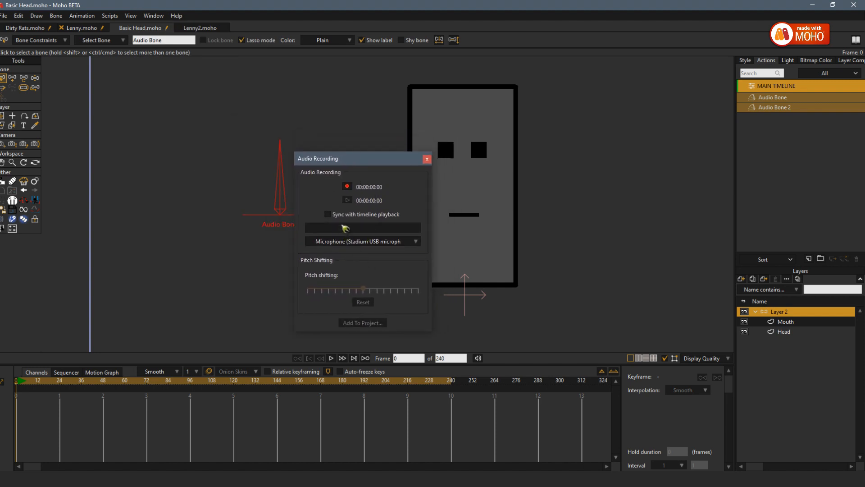
click(348, 186)
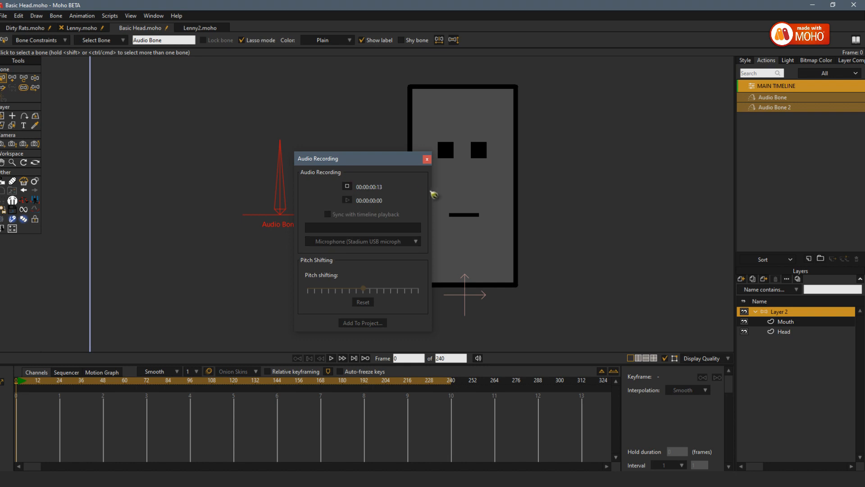
click(348, 187)
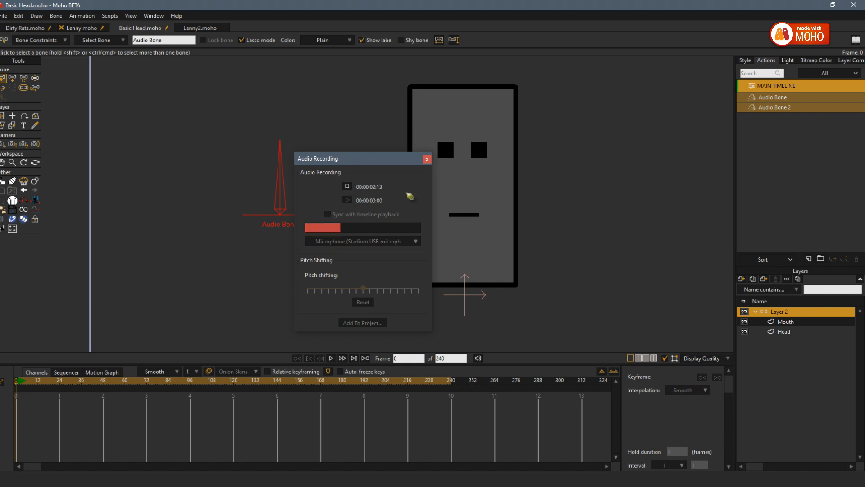
click(348, 187)
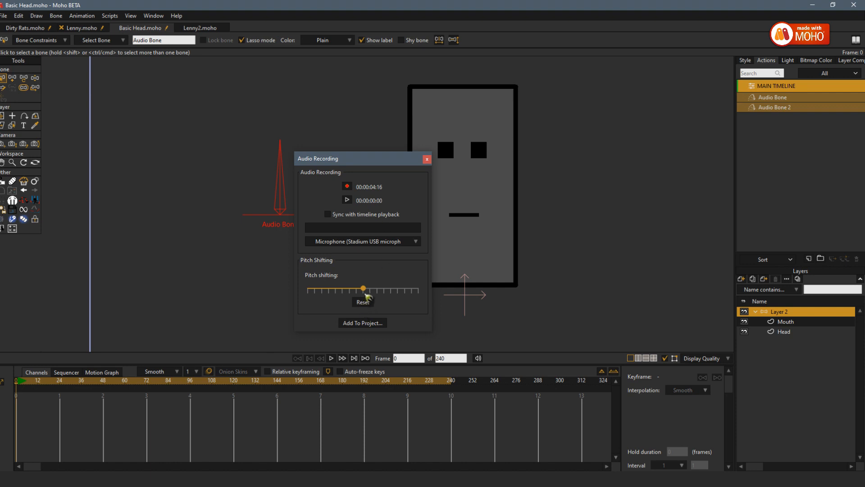
Lower the clip's pitch shifting and add it to the project as Robot.wav
click(347, 200)
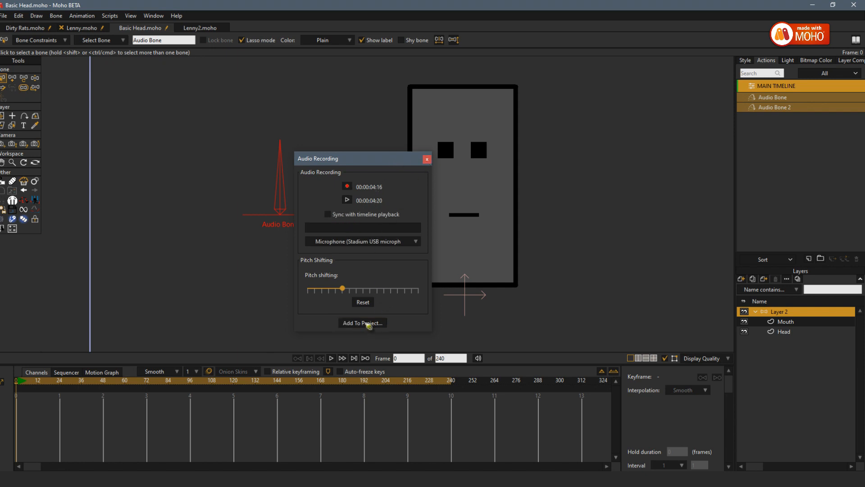
click(362, 322)
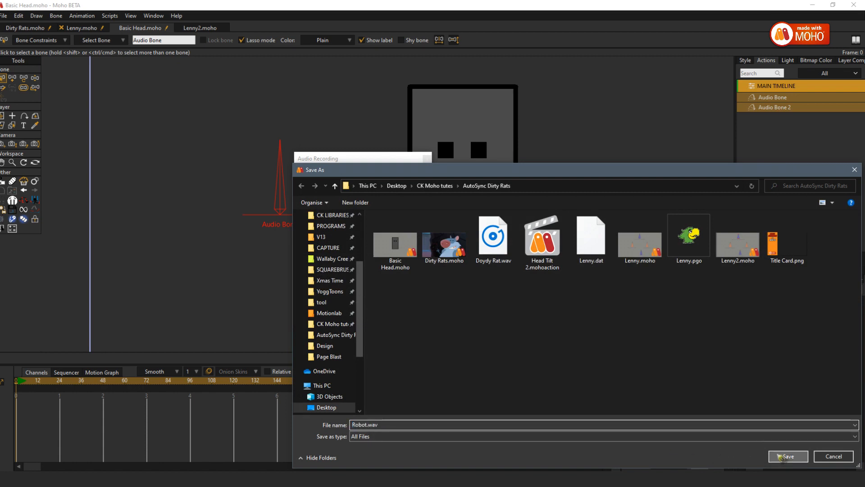
Save Robot.wav as an audio layer, check its waveform and close the recording panel
click(788, 456)
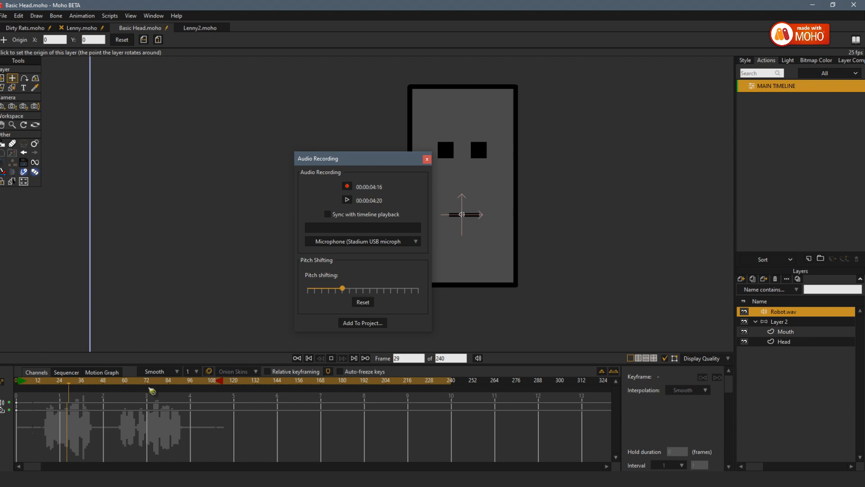
click(153, 392)
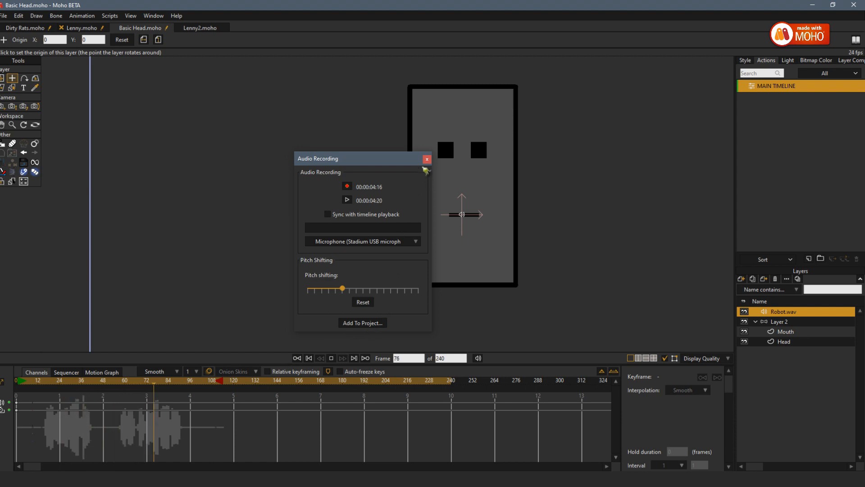
click(426, 158)
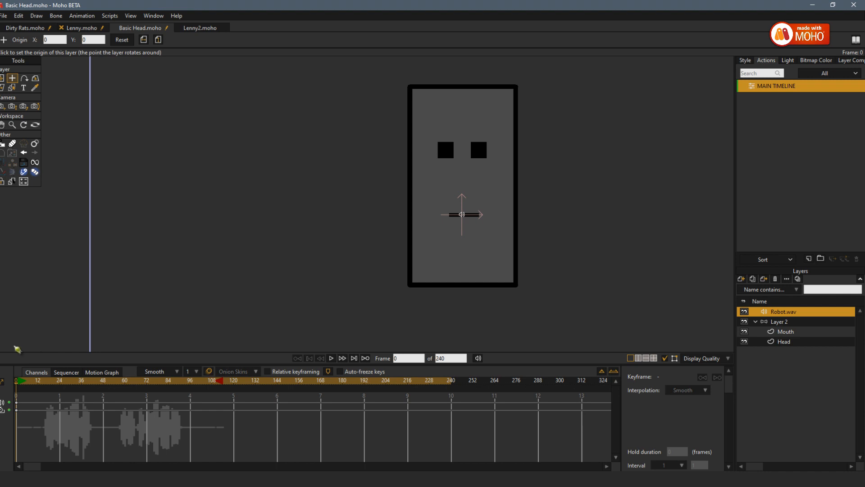
mouse_move(76, 341)
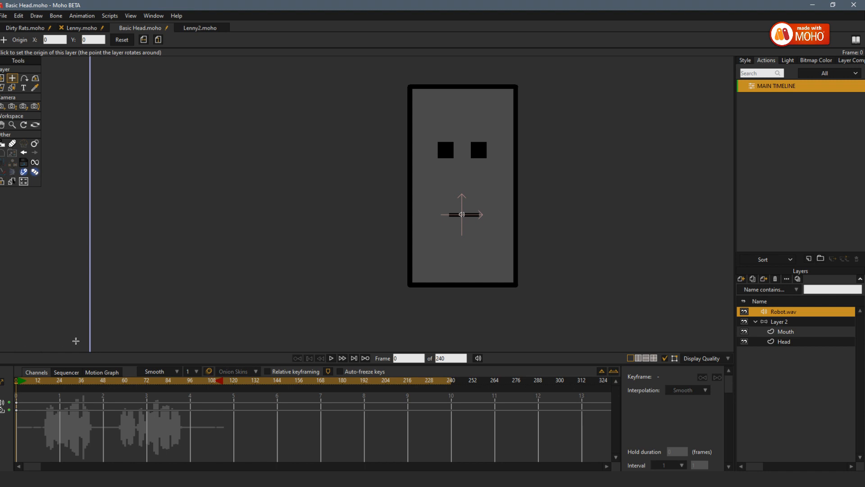
mouse_move(406, 348)
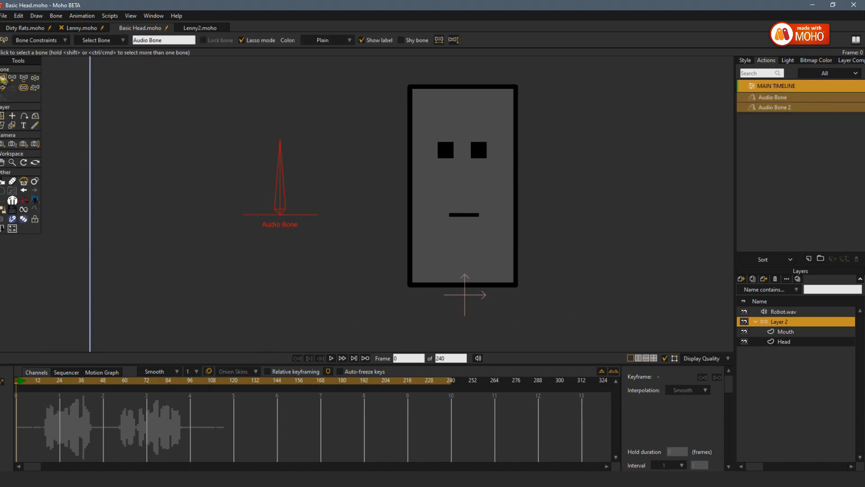
Run Bone Audio Wiggle on Audio Bone from Robot.wav with frame step 2
click(110, 15)
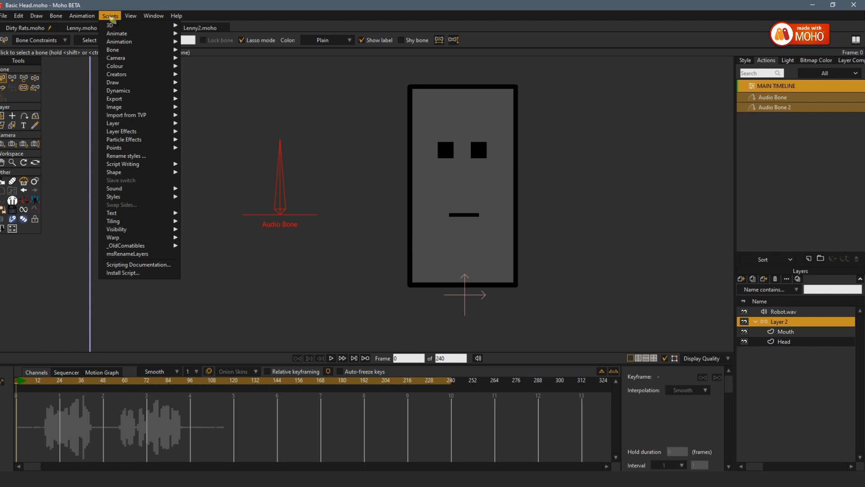
mouse_move(114, 171)
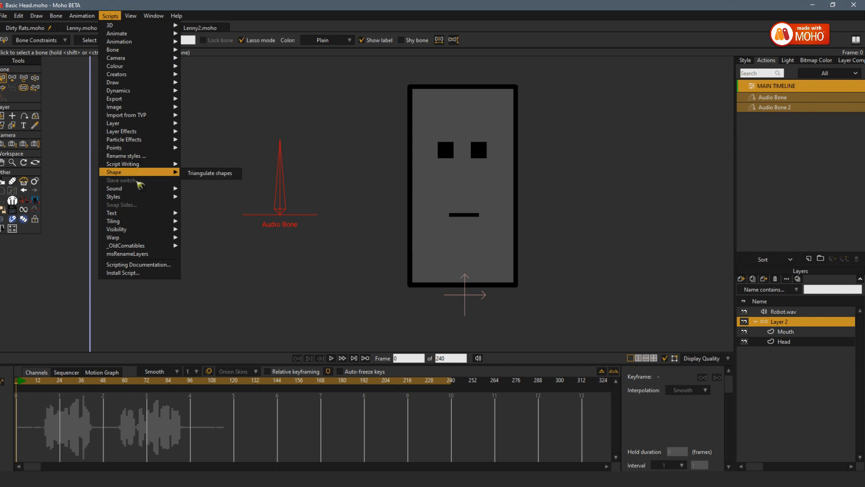
mouse_move(114, 188)
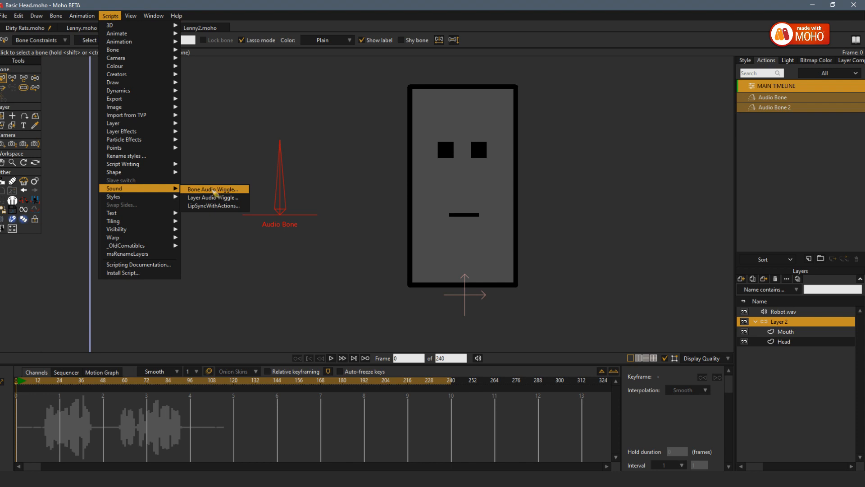
click(213, 188)
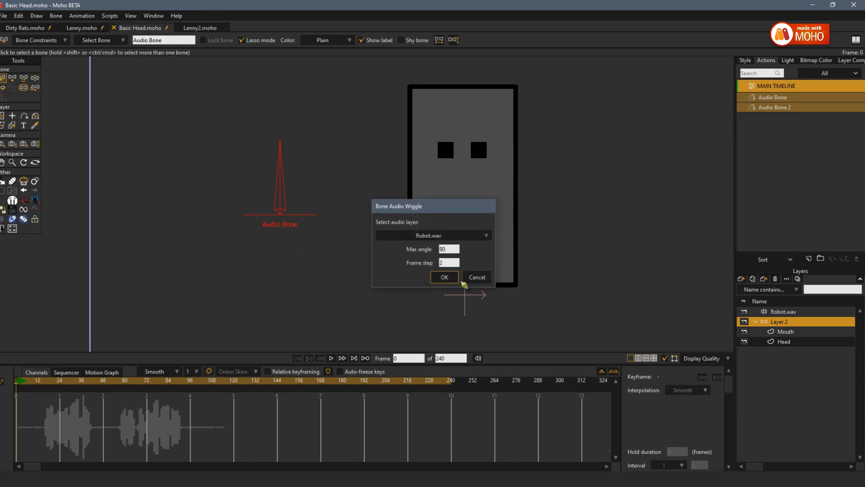
click(445, 277)
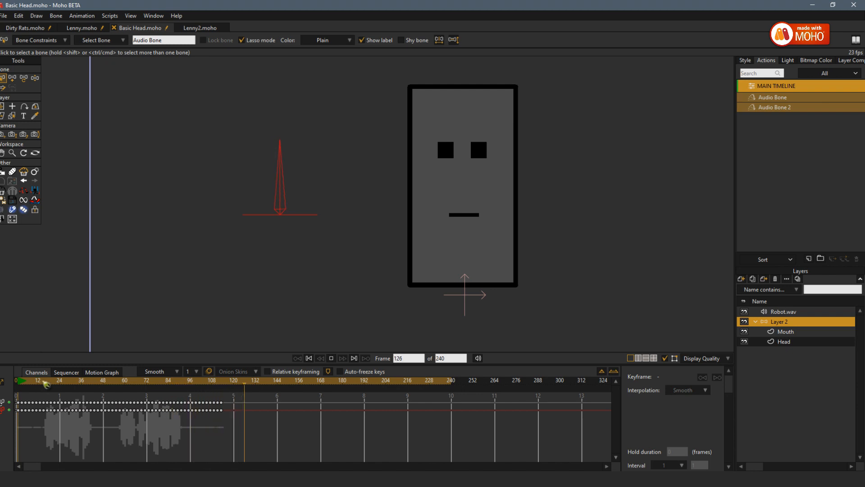
Return to frame 0 with Audio Bone's wiggle keyframes spanning the timeline
click(308, 358)
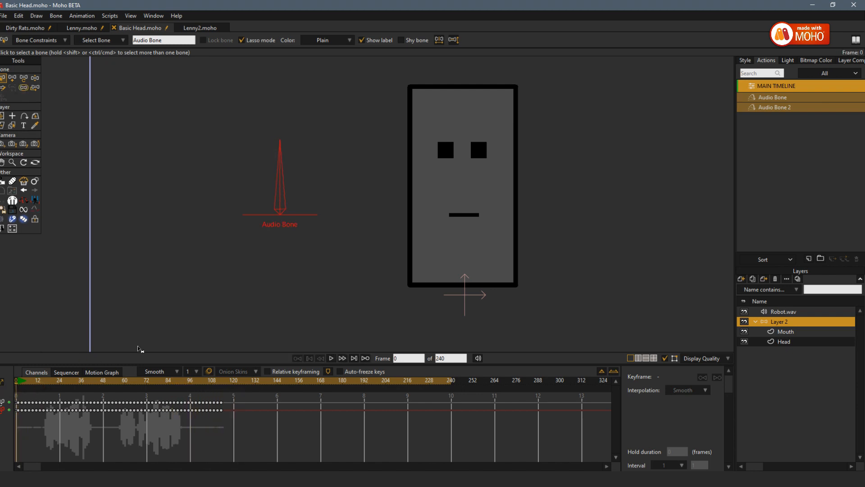
mouse_move(251, 276)
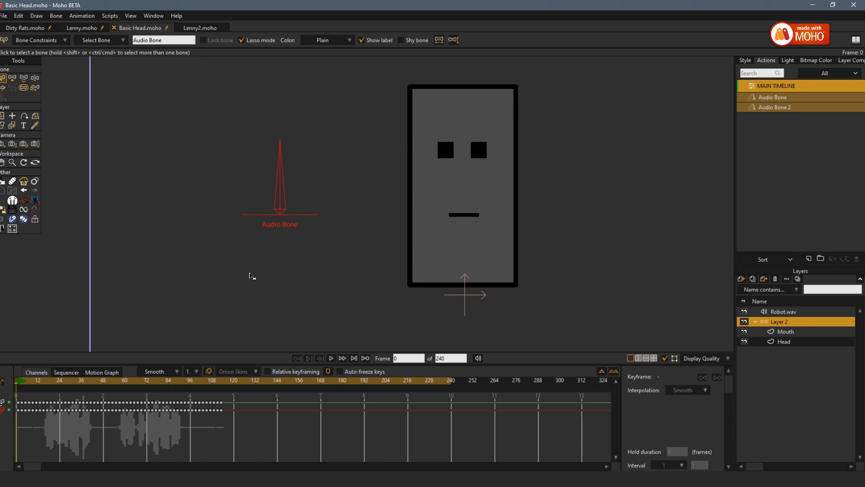
mouse_move(403, 283)
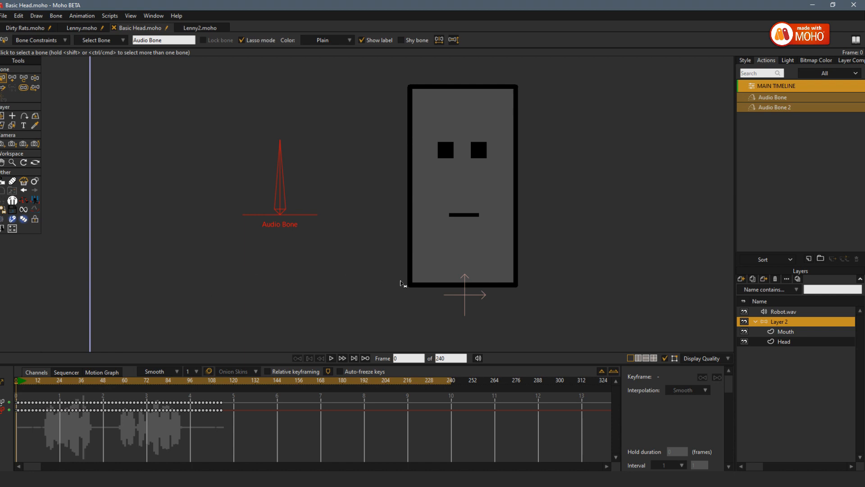
mouse_move(394, 264)
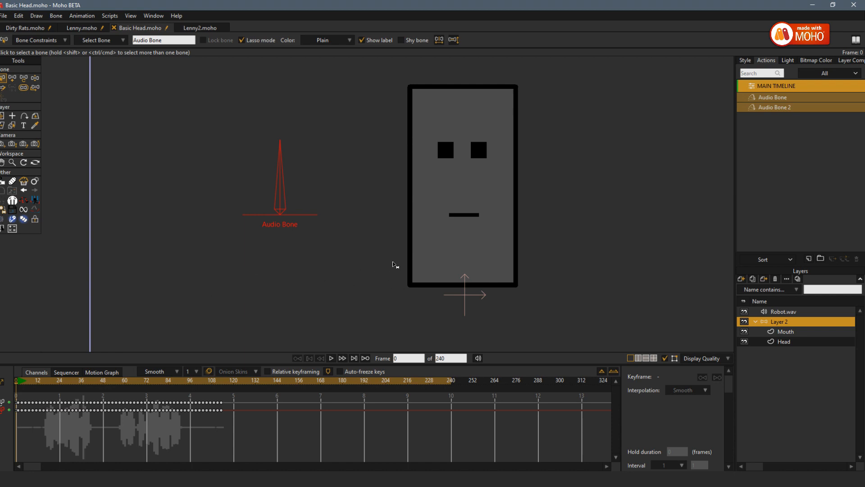
mouse_move(402, 253)
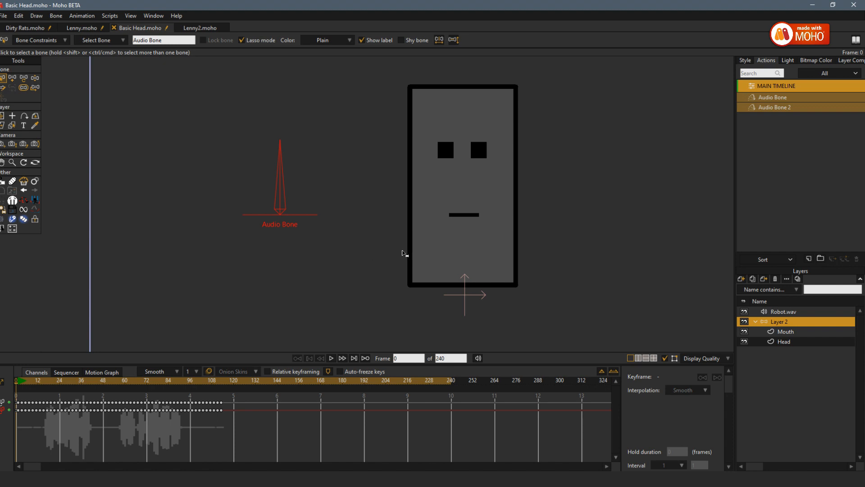
mouse_move(405, 265)
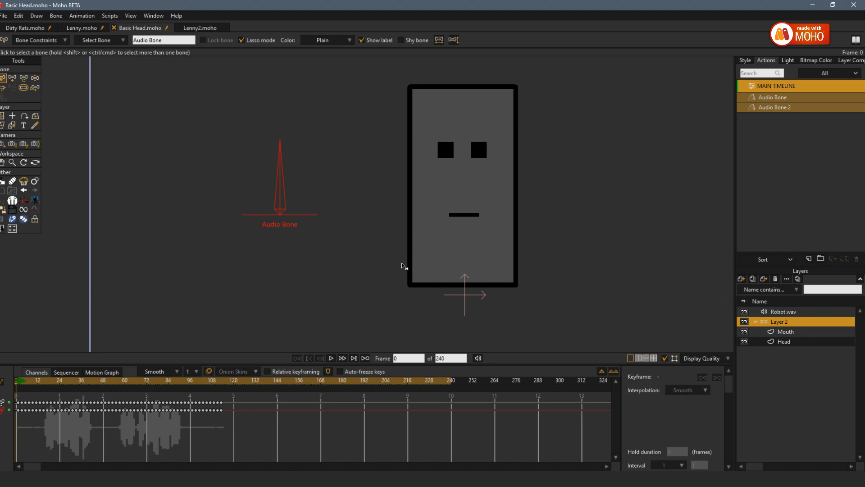
mouse_move(358, 224)
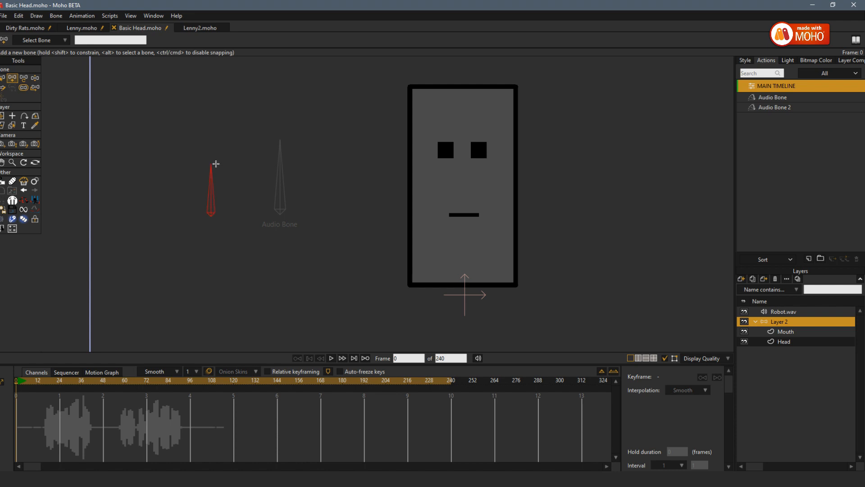
Select the newly added bone and begin naming it Audio input
click(12, 80)
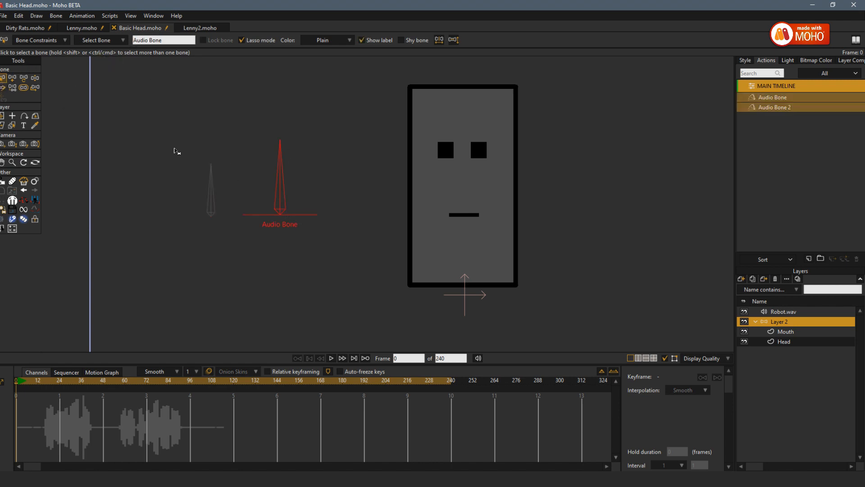
mouse_move(266, 214)
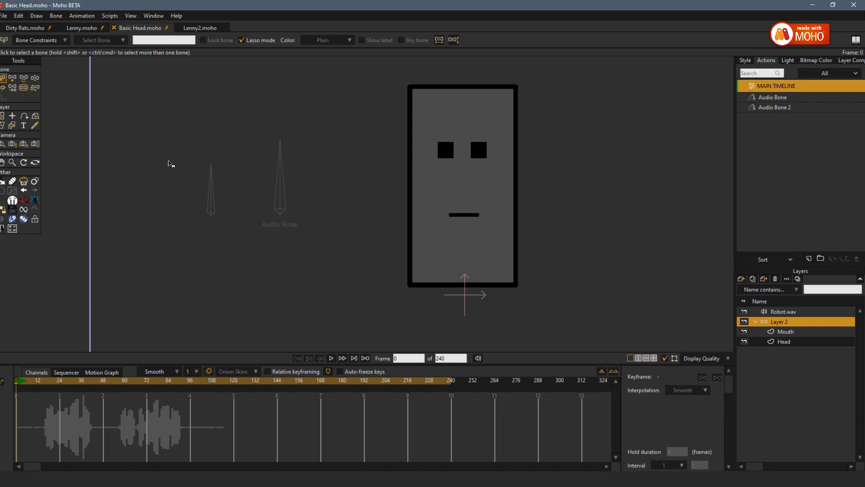
click(211, 190)
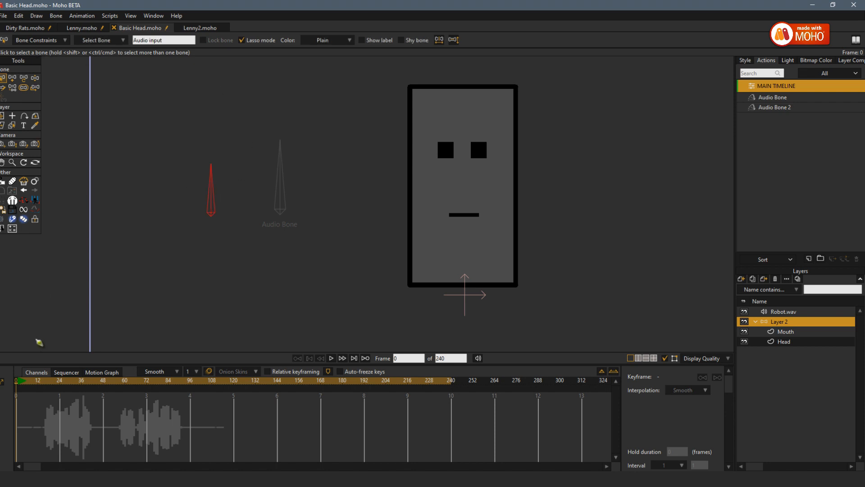
click(4, 15)
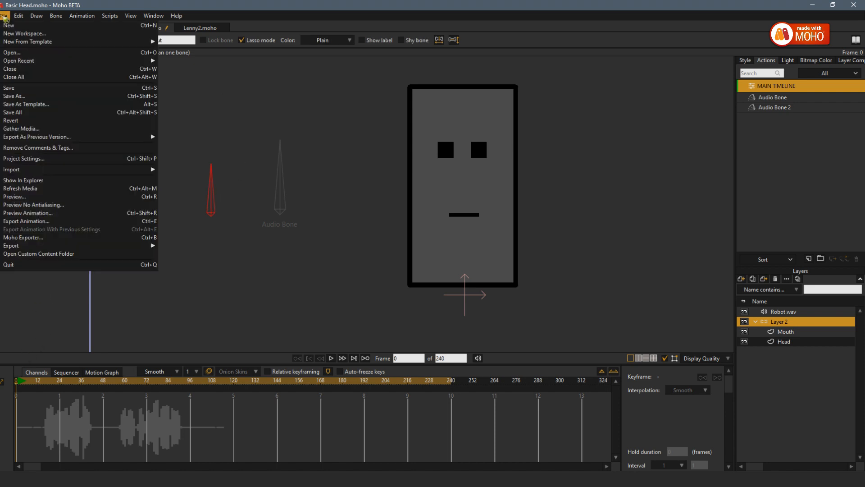
Make the Audio input bone a smart bone dial and start the Bone Audio Wiggle script for Robot.wav
click(55, 15)
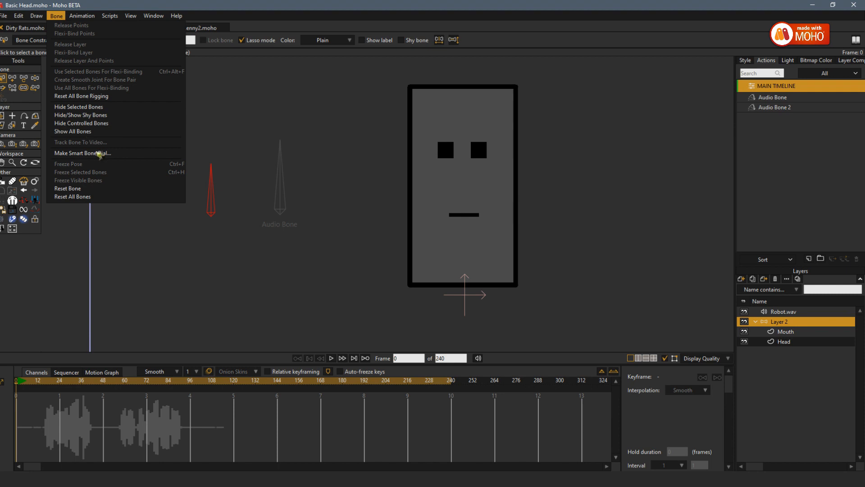
click(82, 153)
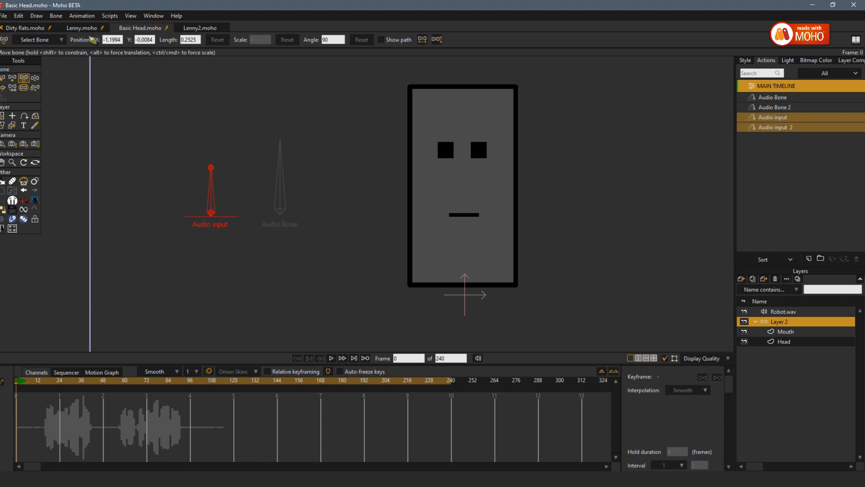
click(110, 15)
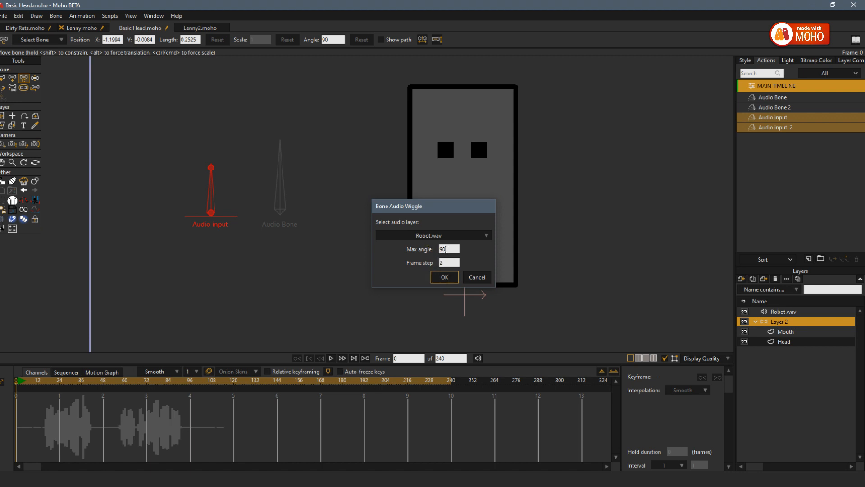
Confirm Bone Audio Wiggle so Robot.wav keys the Audio input bone to about frame 120
click(444, 277)
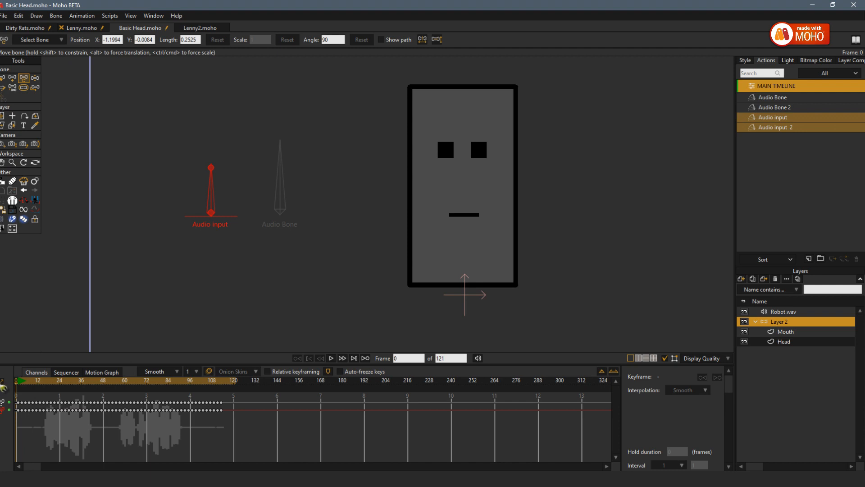
mouse_move(222, 384)
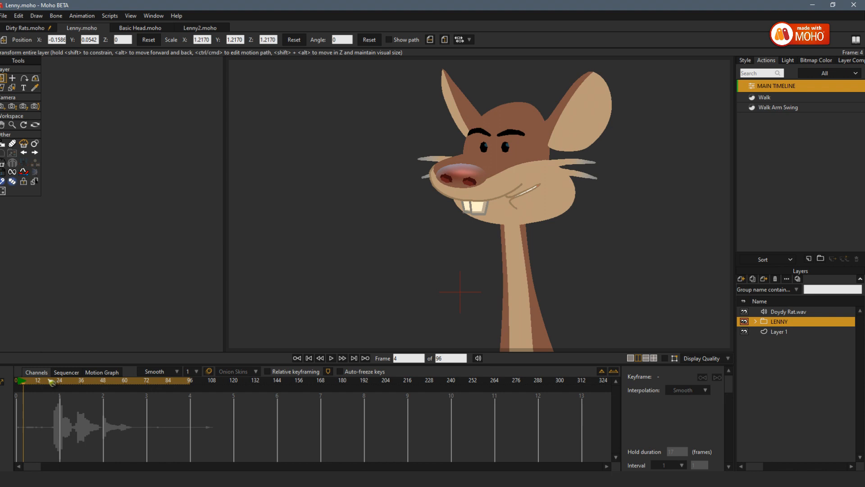
Rewind to frame 0 and switch to the Lenny2 rat document with its layer hierarchy
click(308, 358)
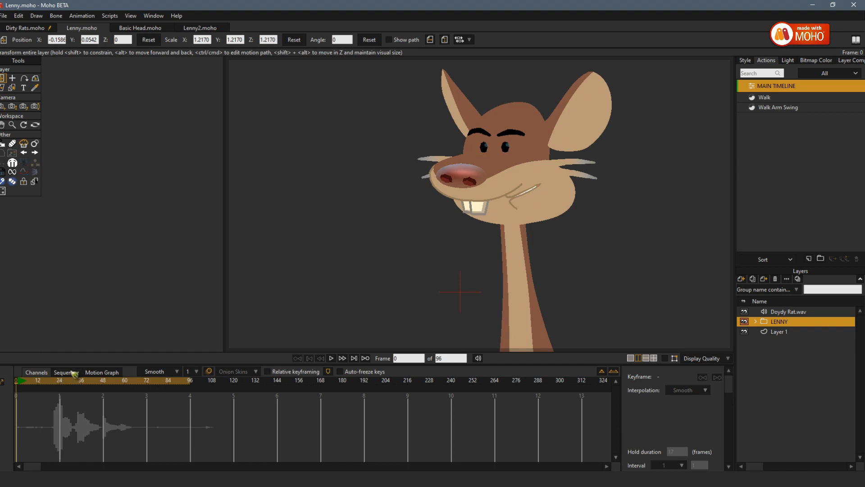
click(190, 28)
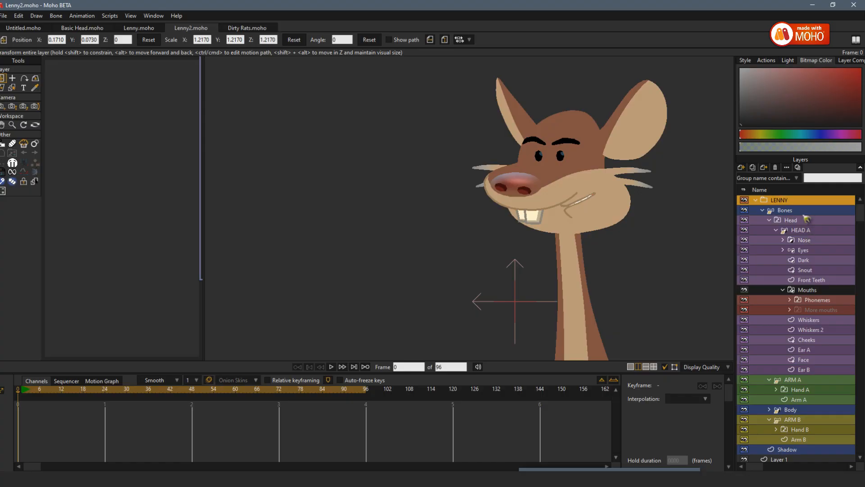
click(784, 210)
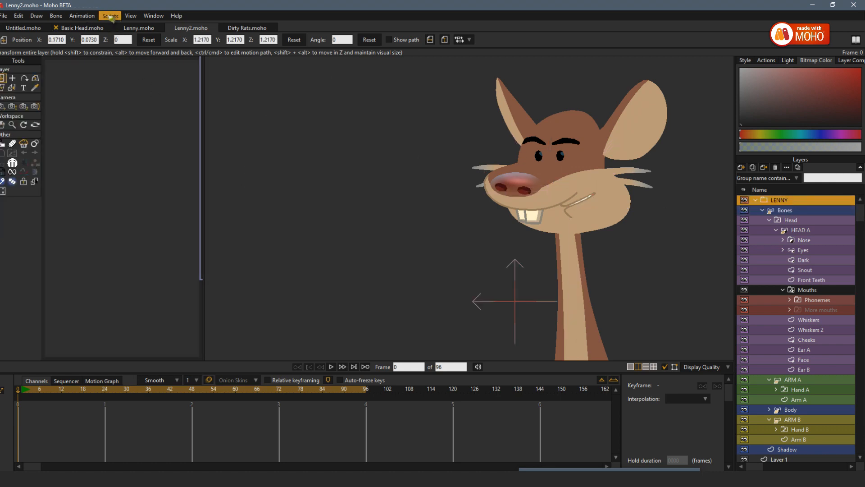
click(109, 15)
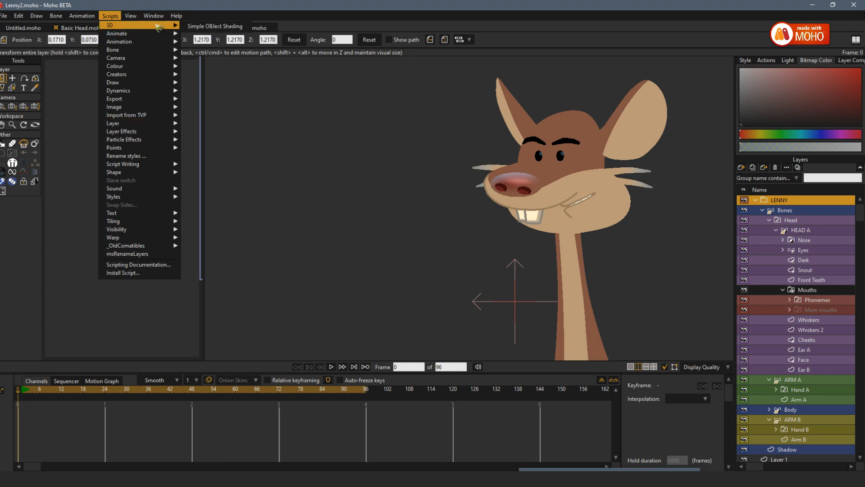
click(153, 15)
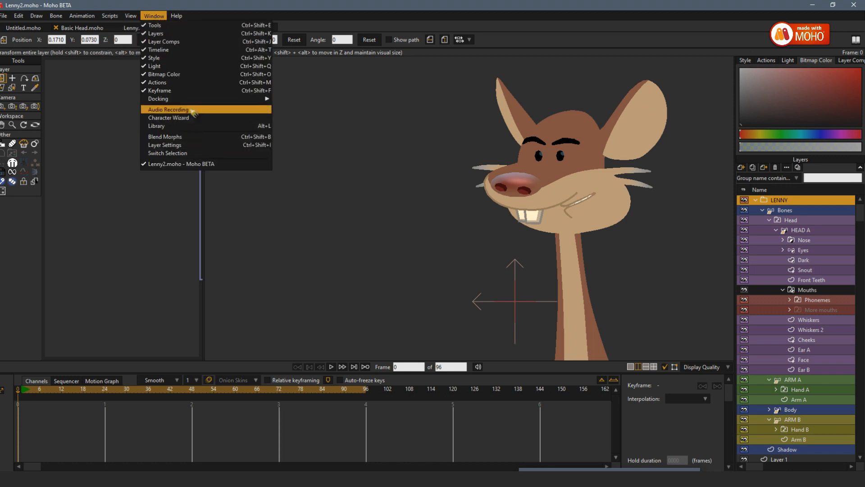
Record a roughly 5-second voice take with raised pitch shifting, review it and start saving it
click(169, 109)
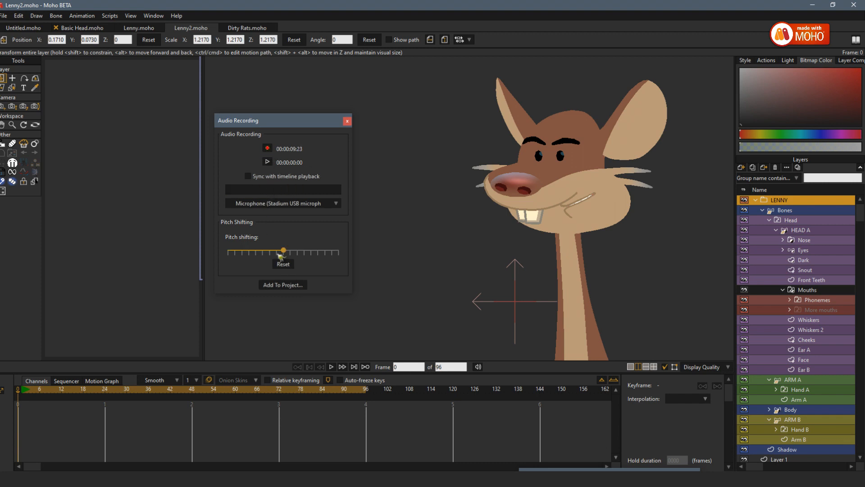
drag(283, 252, 297, 251)
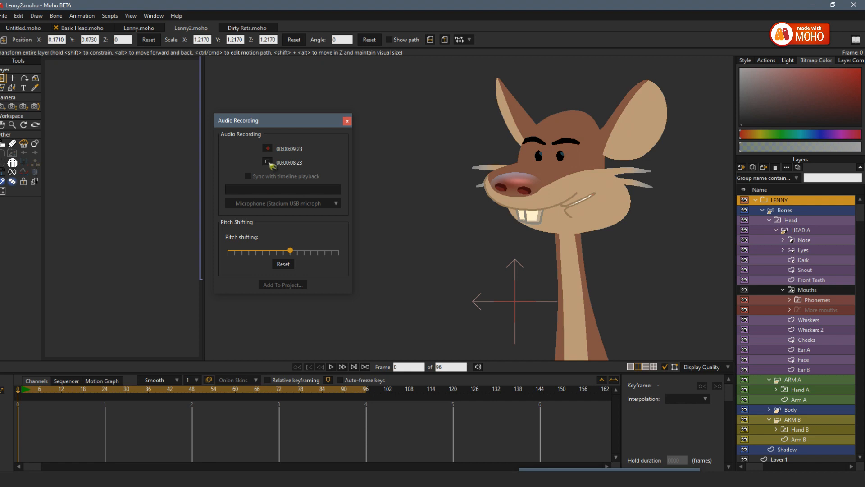
click(267, 148)
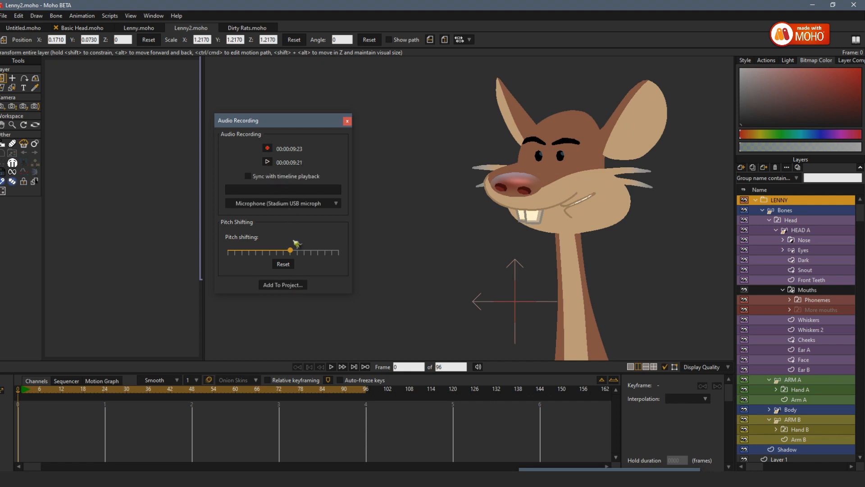
click(282, 264)
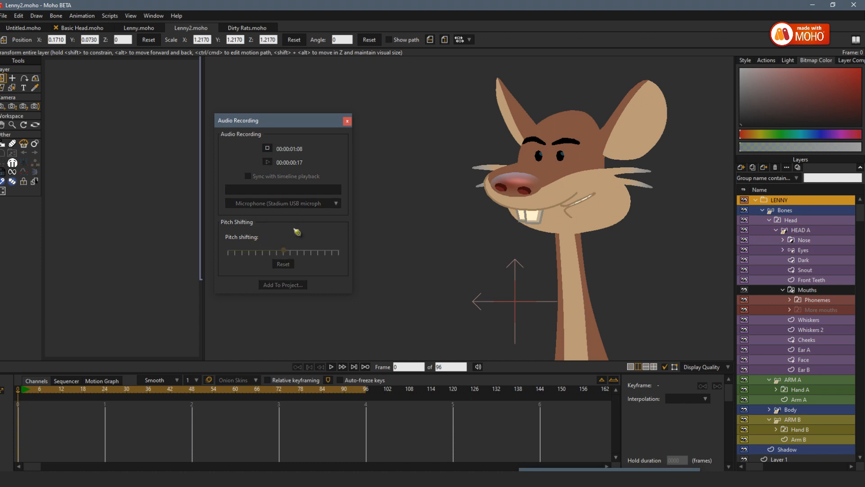
click(268, 148)
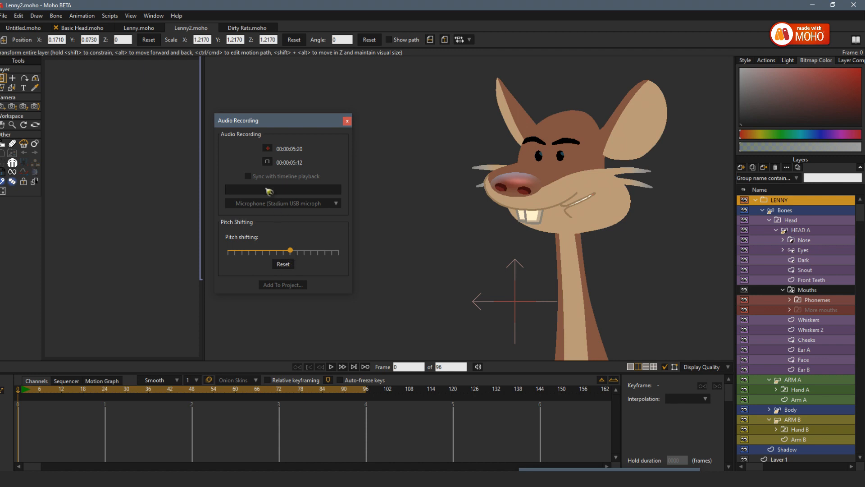
click(267, 162)
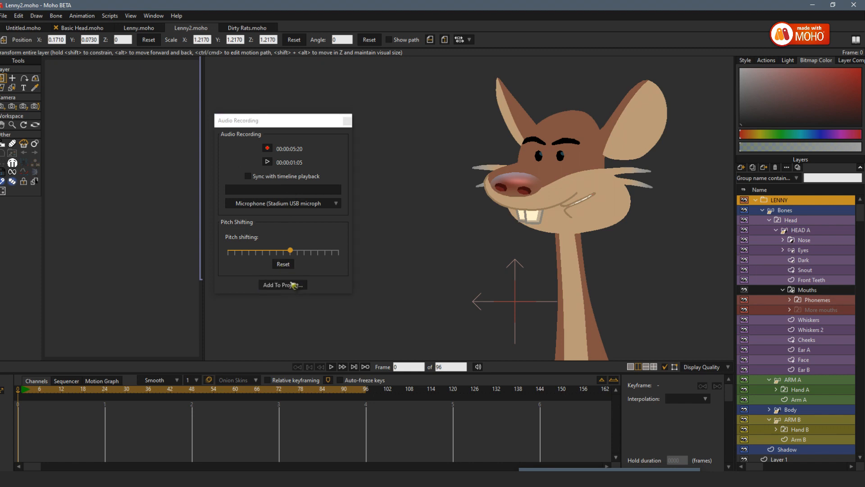
click(282, 285)
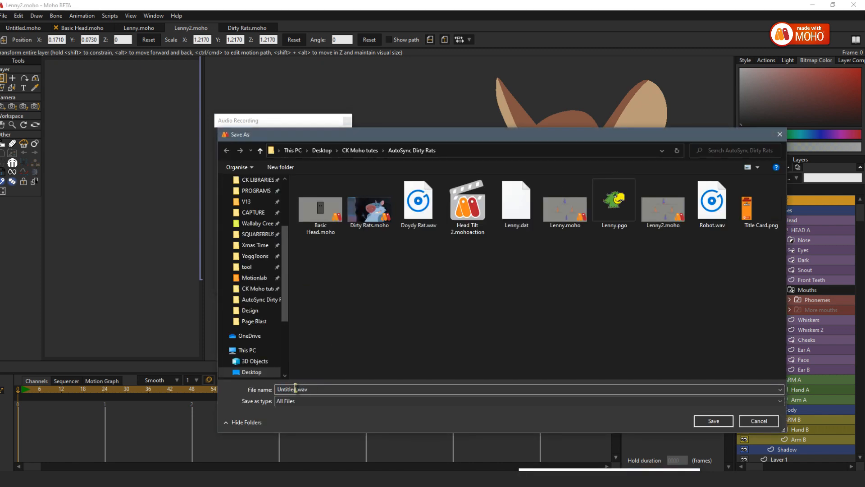
Save the take as The Big Chees.wav, add it to Lenny2 and sync it with timeline playback
double_click(286, 389)
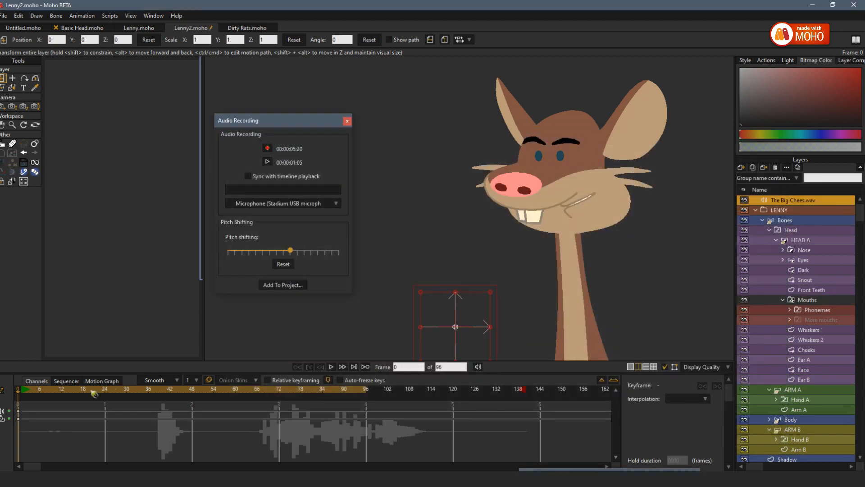
click(331, 367)
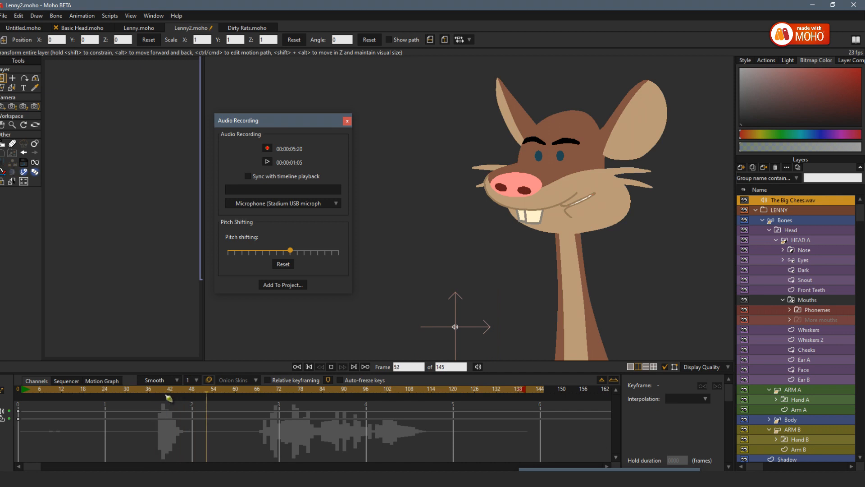
click(380, 389)
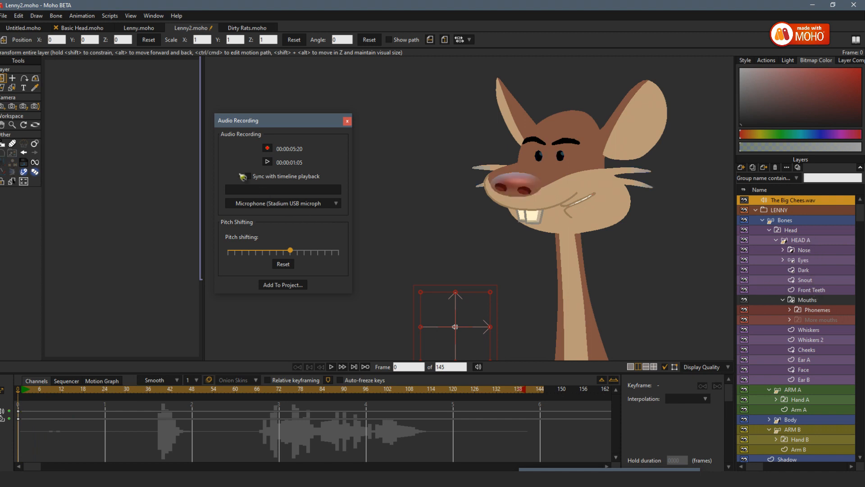
click(247, 176)
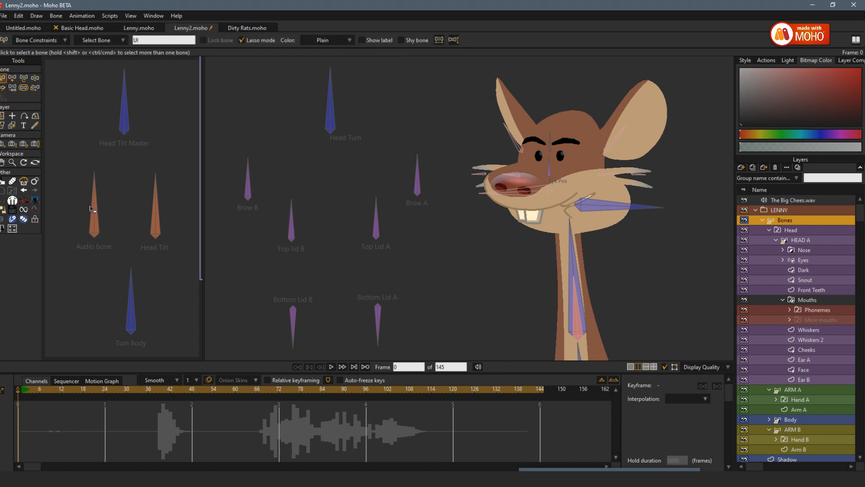
Select the Audio bone and bring up Bone Audio Wiggle targeting The Big Chees.wav
click(93, 207)
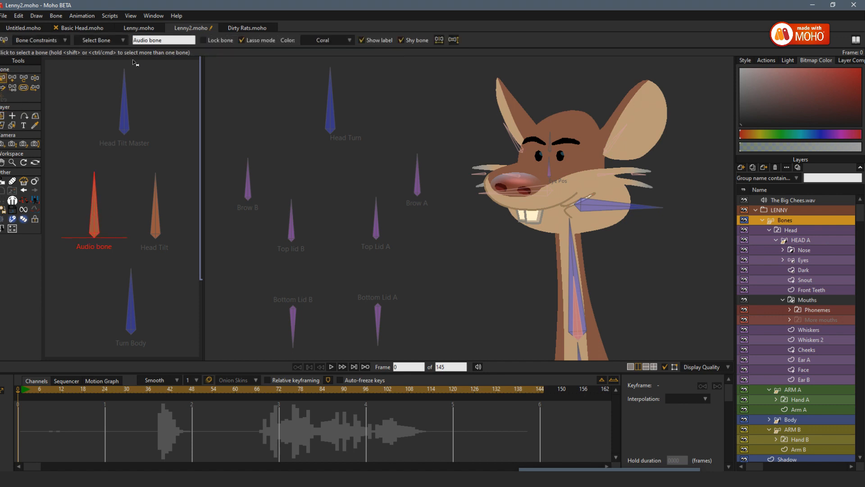
click(110, 15)
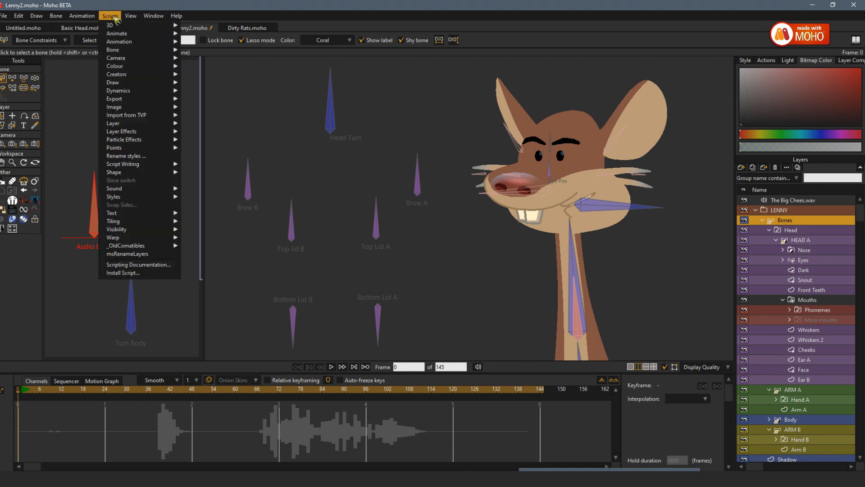
mouse_move(113, 188)
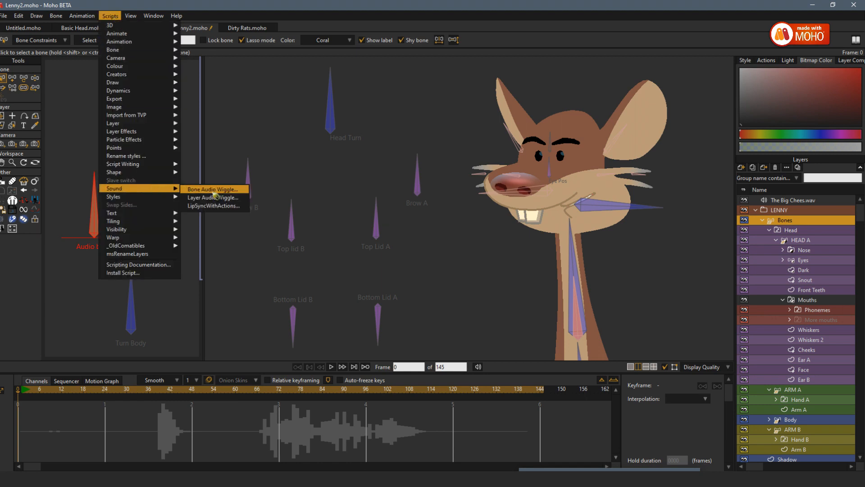
click(213, 189)
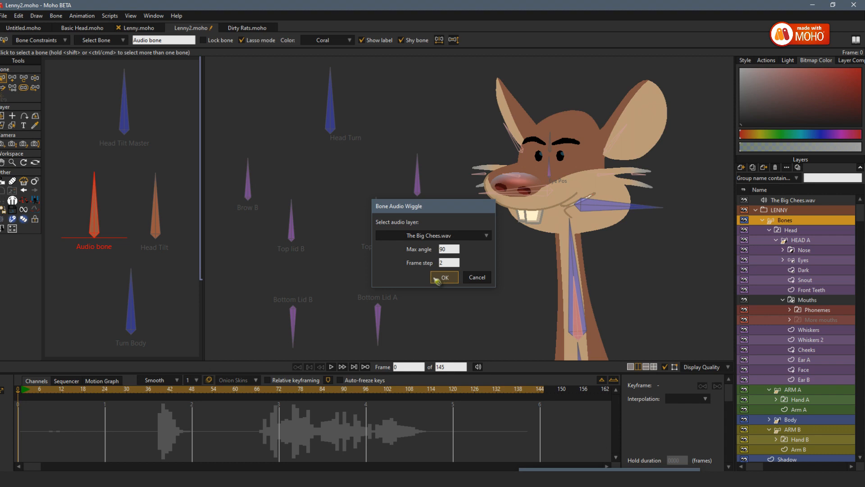
Generate audio-driven angle keys on the Audio bone, then bring up the AutoSync Dirty Rats folder
click(443, 276)
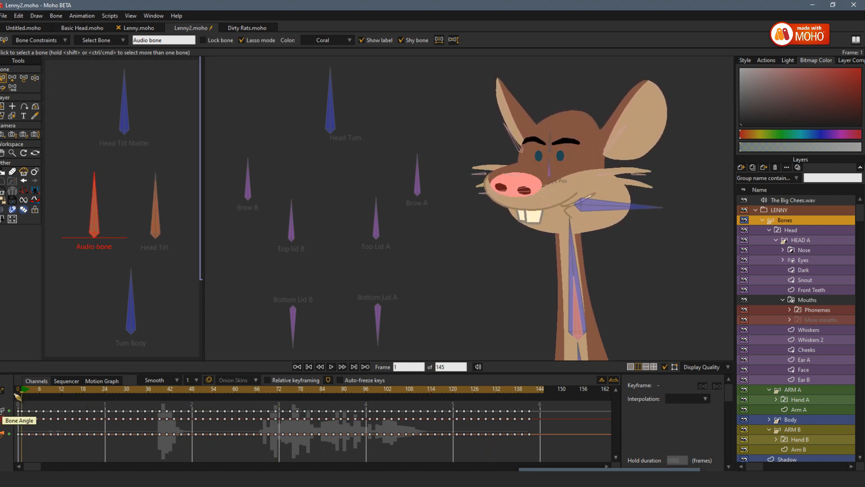
click(309, 367)
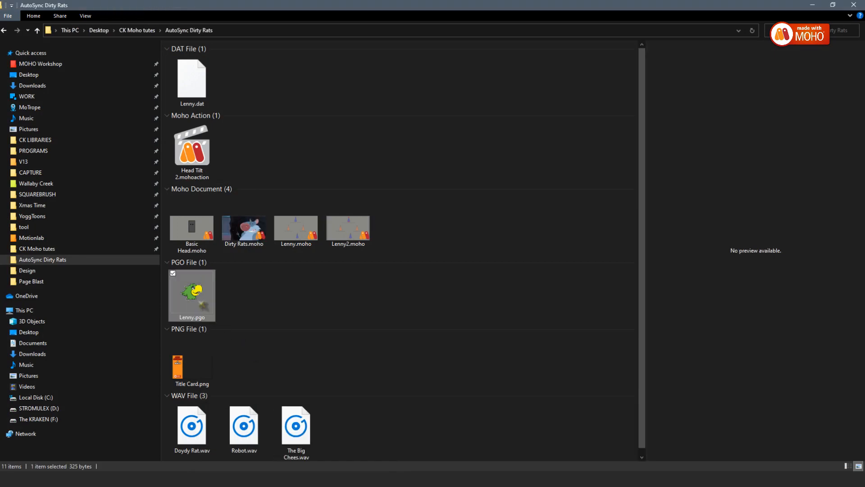
Review Lenny.pgo's 'Who you callin a doydy Rat?' lip-sync with Preston Blair mouths, then close Papagayo
double_click(192, 295)
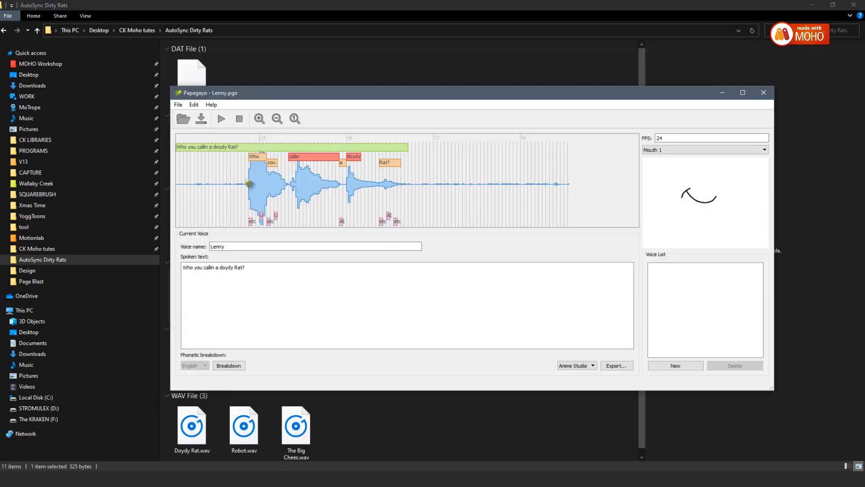
click(220, 118)
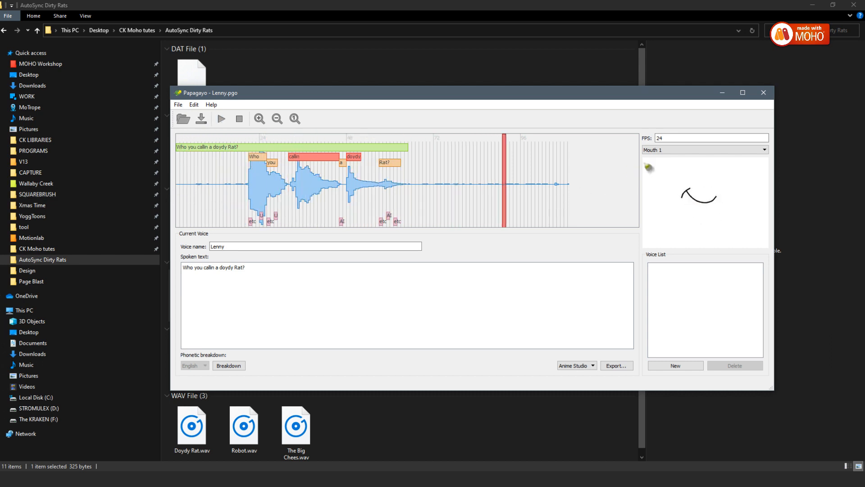
click(704, 149)
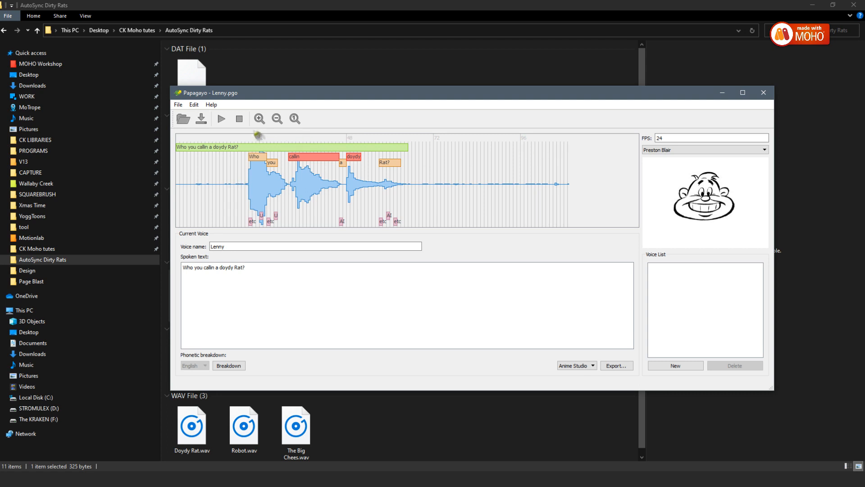
mouse_move(738, 126)
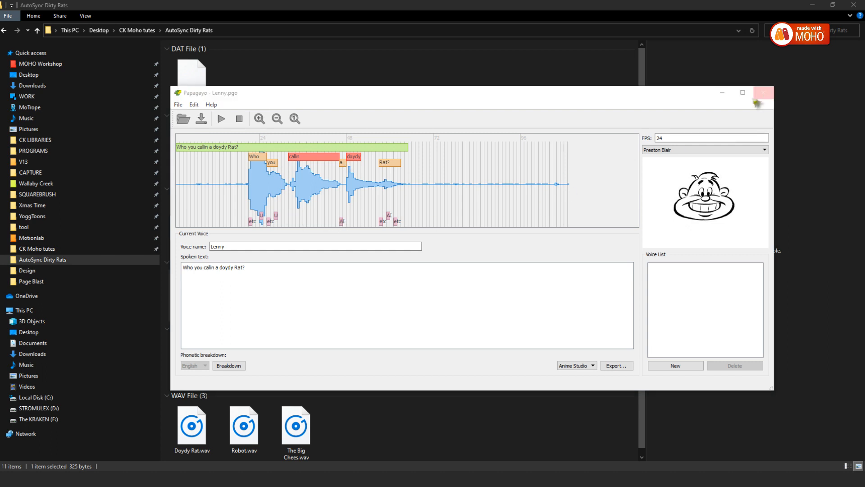
click(763, 92)
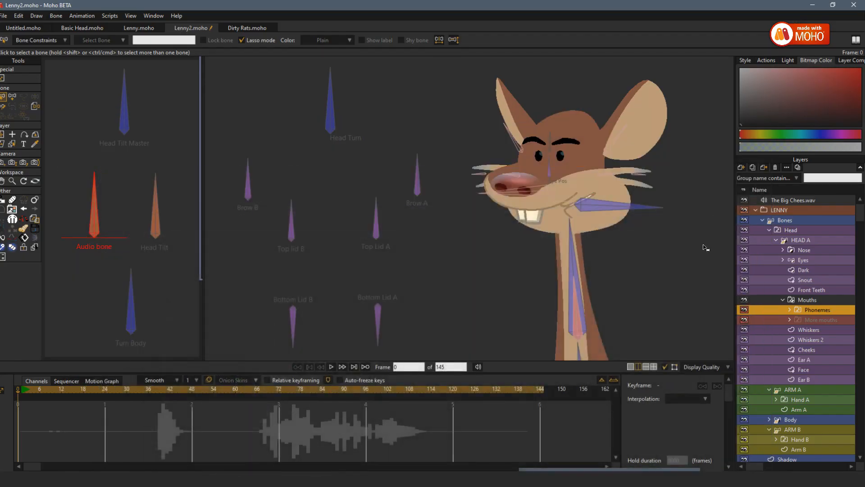
mouse_move(725, 286)
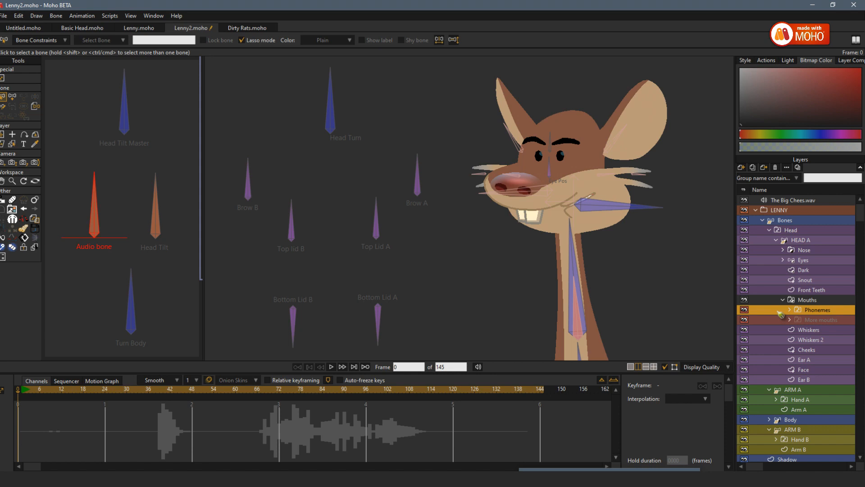
Select the Phonemes switch layer and show its mouth-selection preview at frame 42
click(153, 16)
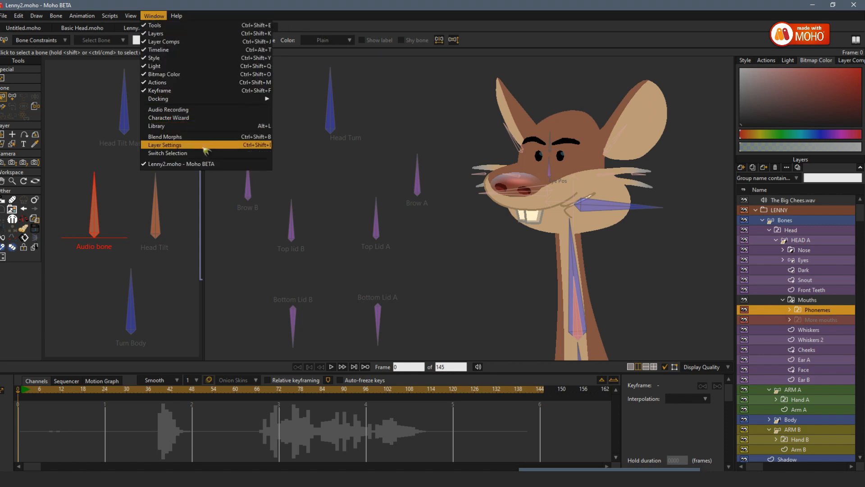
click(164, 144)
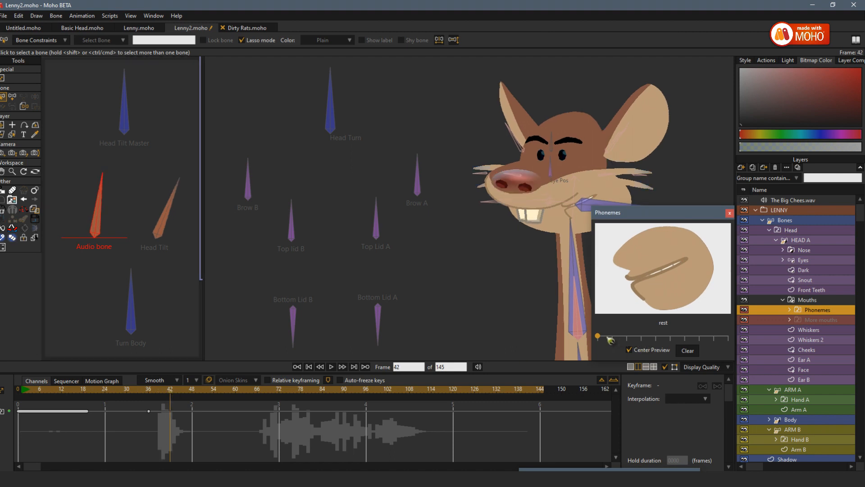
Move later in the animation and pick the U mouth inside the expanded Phonemes layer
drag(597, 336, 675, 338)
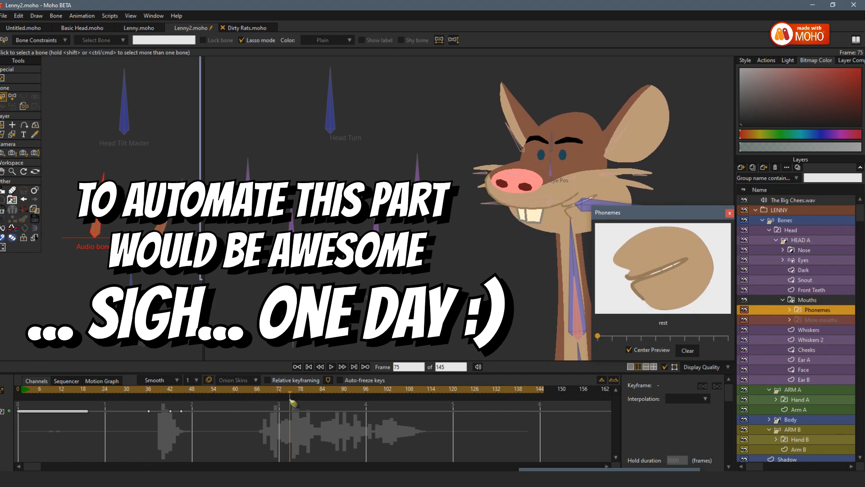
drag(294, 403, 257, 402)
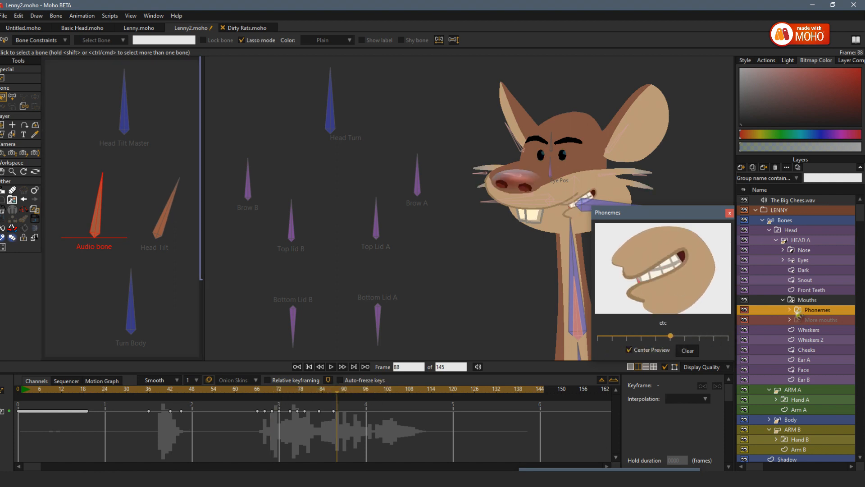
click(774, 309)
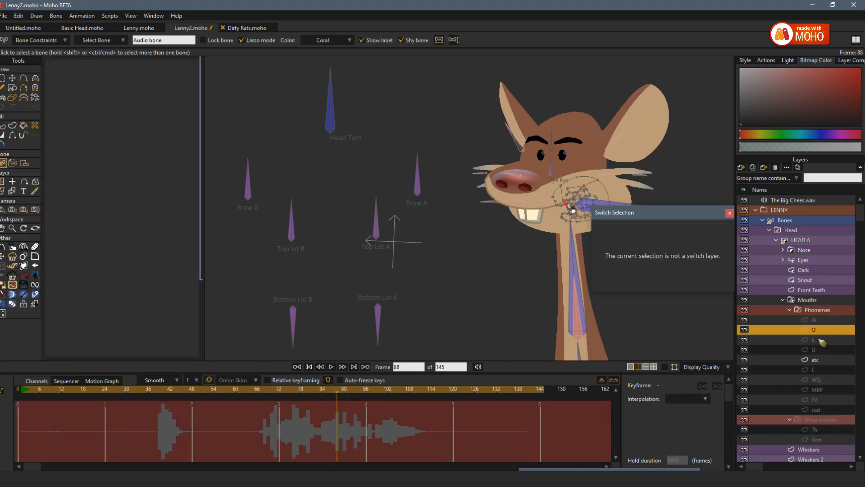
click(812, 350)
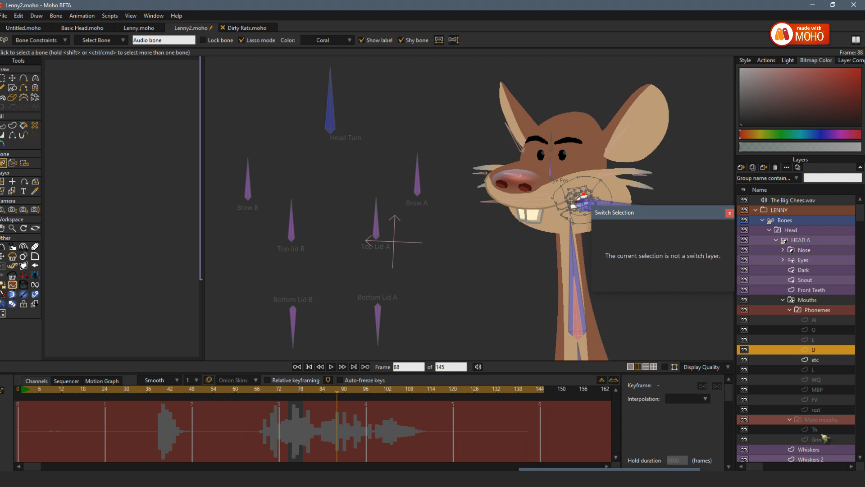
click(814, 429)
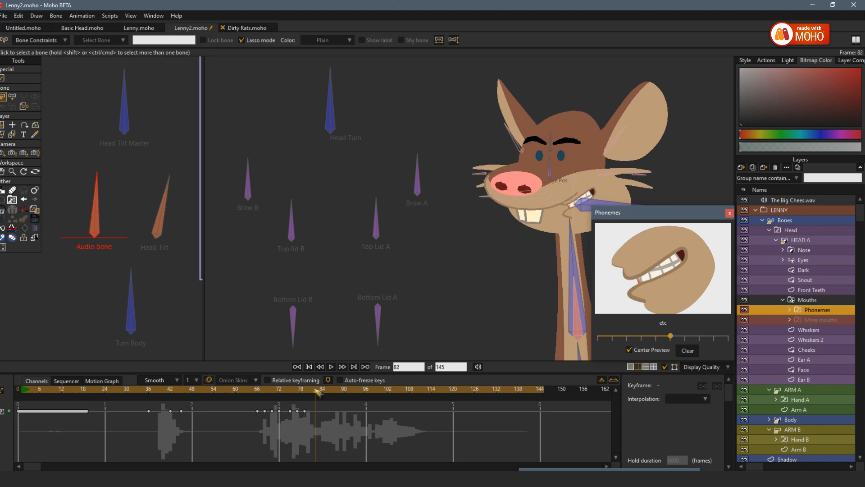
Adjust which mouth shape shows at the current frames around frame 105
click(342, 367)
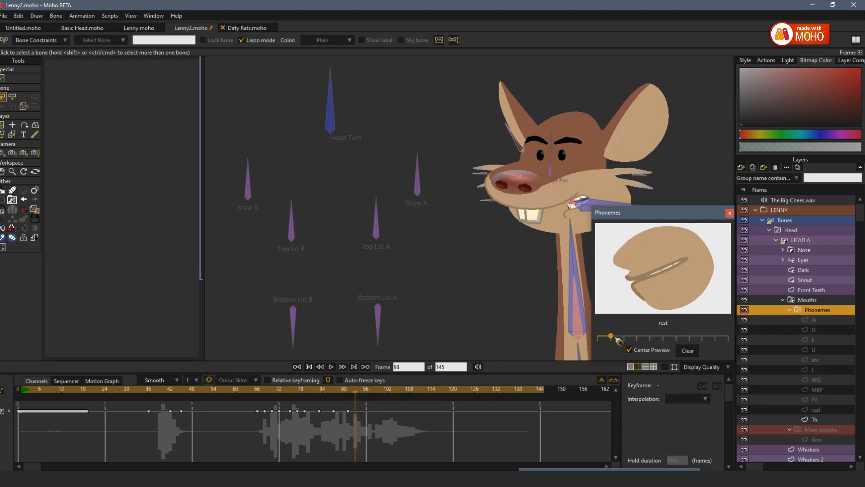
drag(610, 337, 702, 337)
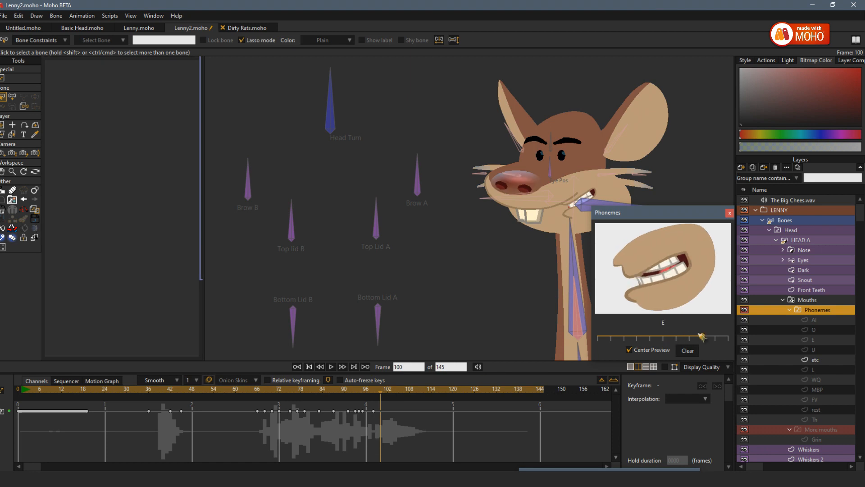
click(343, 366)
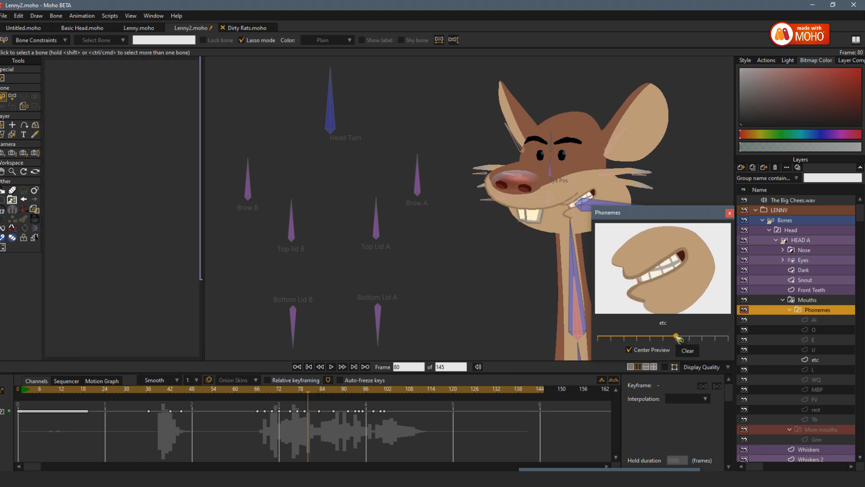
drag(691, 336, 714, 336)
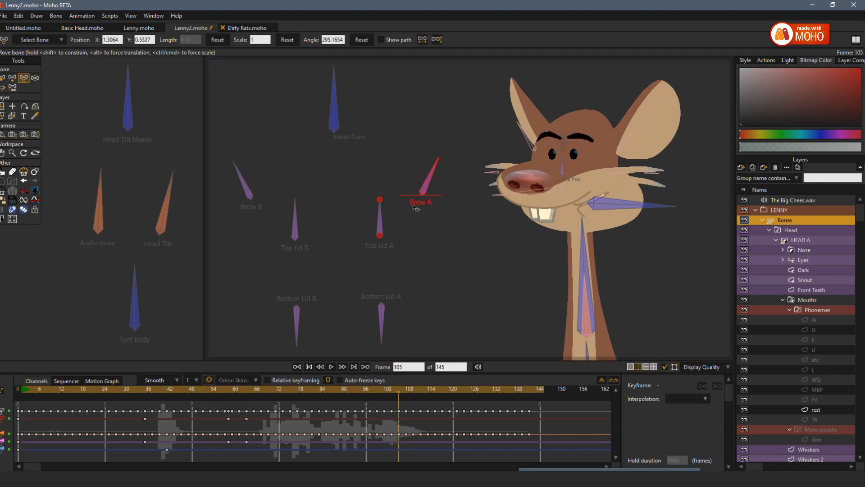
Rotate the Head Tilt Master bone at frame 56 on Lenny2, check at frame 40, then switch to Lenny.moho
click(331, 367)
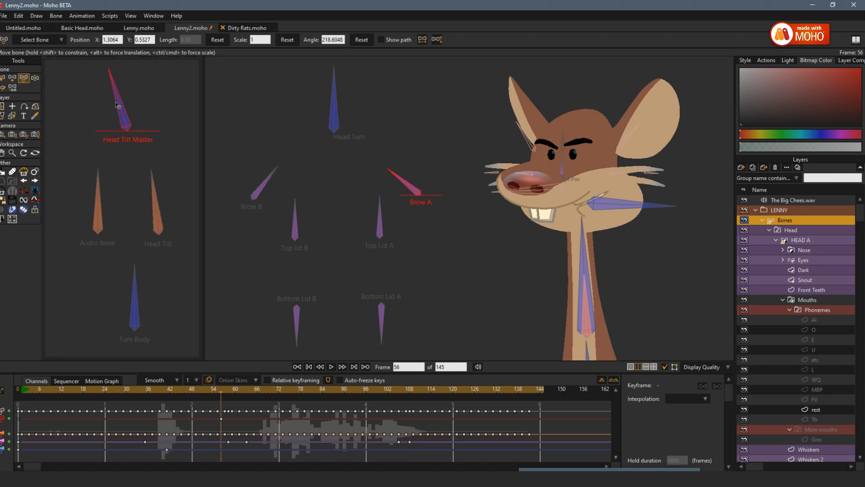
drag(128, 117, 154, 91)
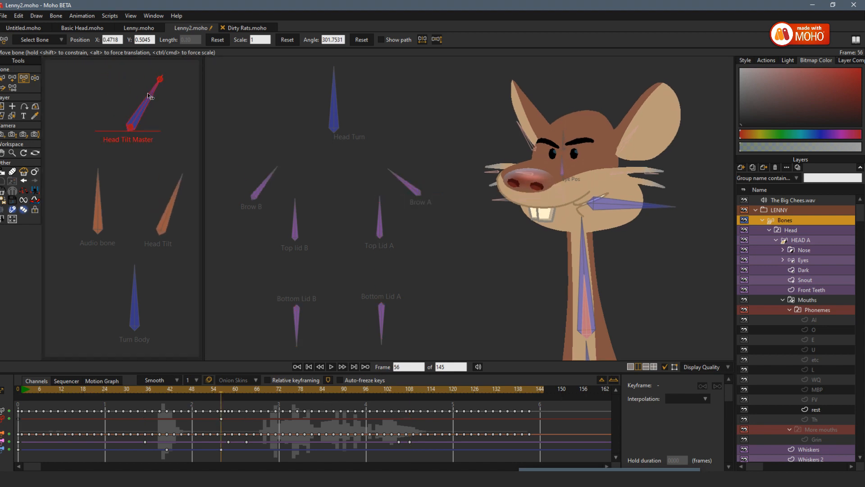
click(252, 389)
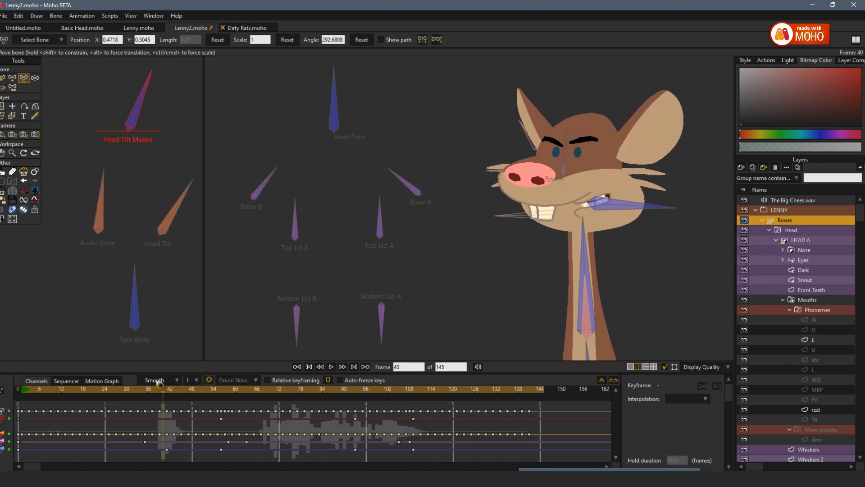
click(330, 367)
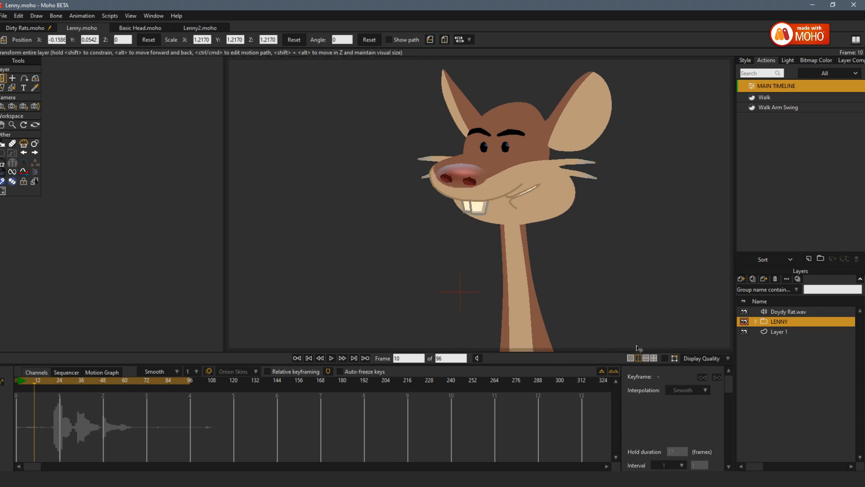
Expand LENNY's Bones layer, preview the head tilt, inspect the Audio bone action and return to the main timeline
click(755, 321)
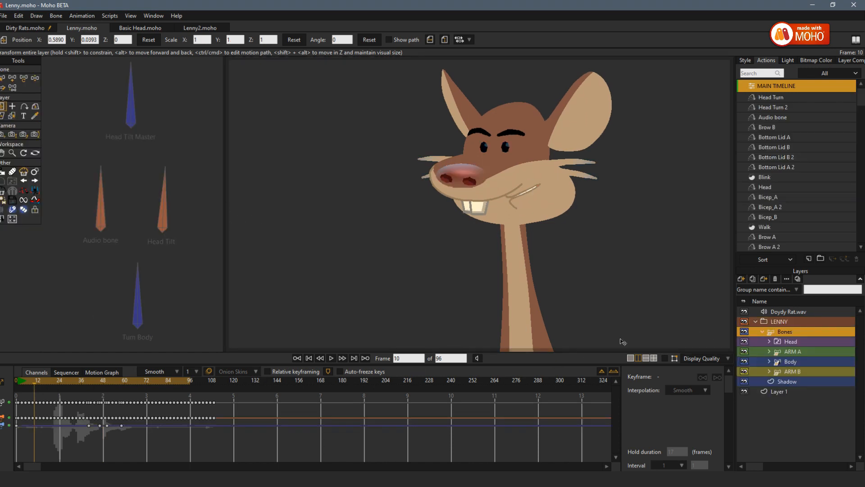
click(674, 358)
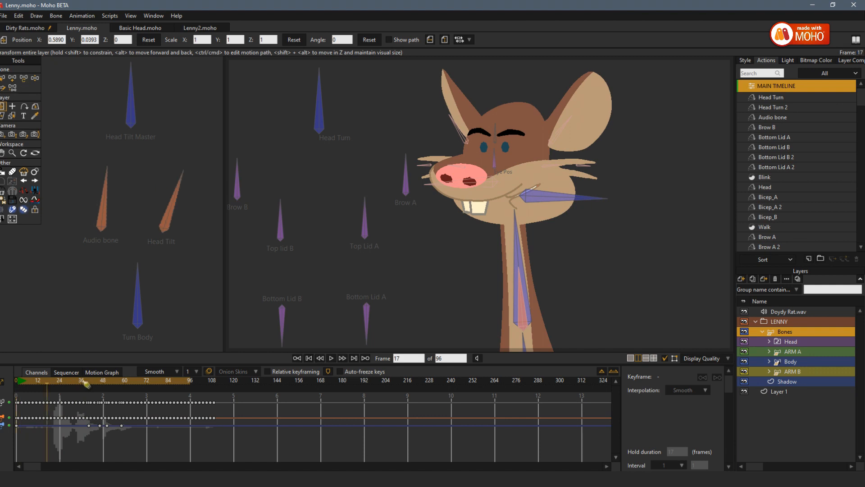
click(47, 386)
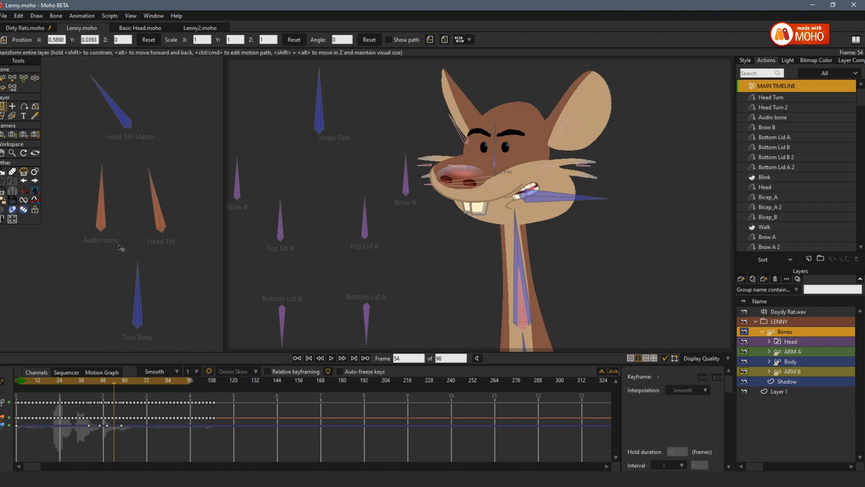
mouse_move(65, 135)
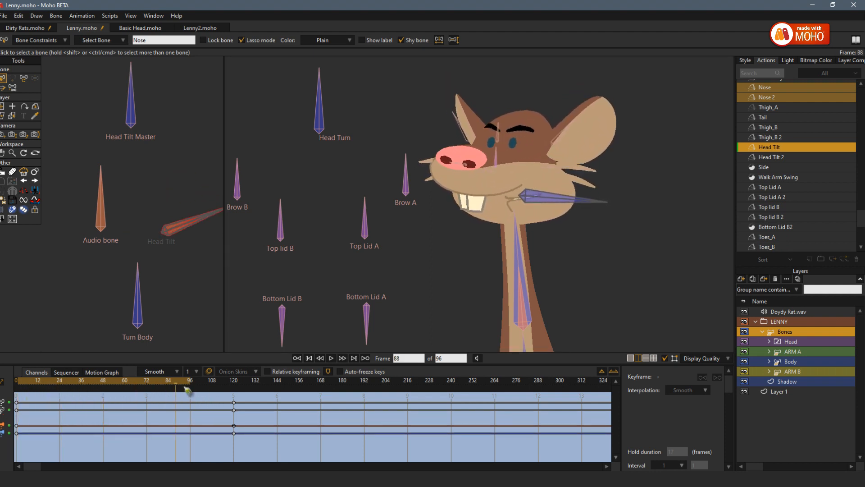
click(308, 358)
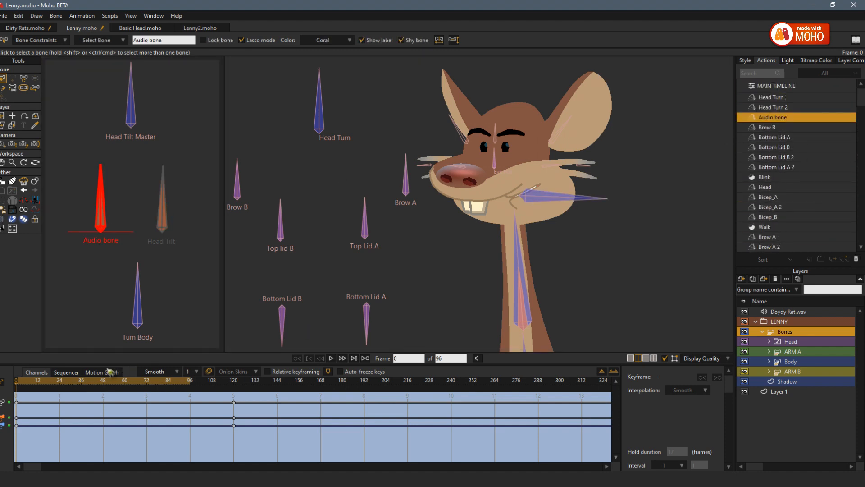
click(778, 85)
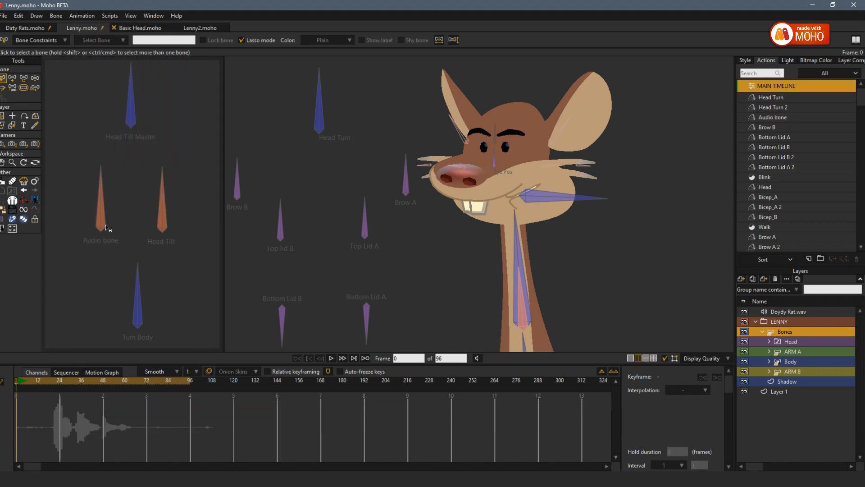
Run Scripts > Sound > Bone Audio Wiggle on the Audio bone with Doydy Rat.wav and confirm its settings
click(110, 15)
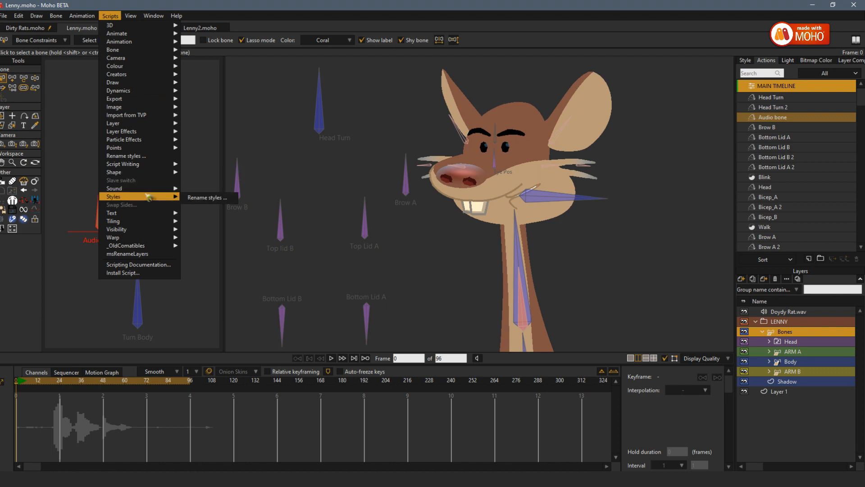
mouse_move(113, 188)
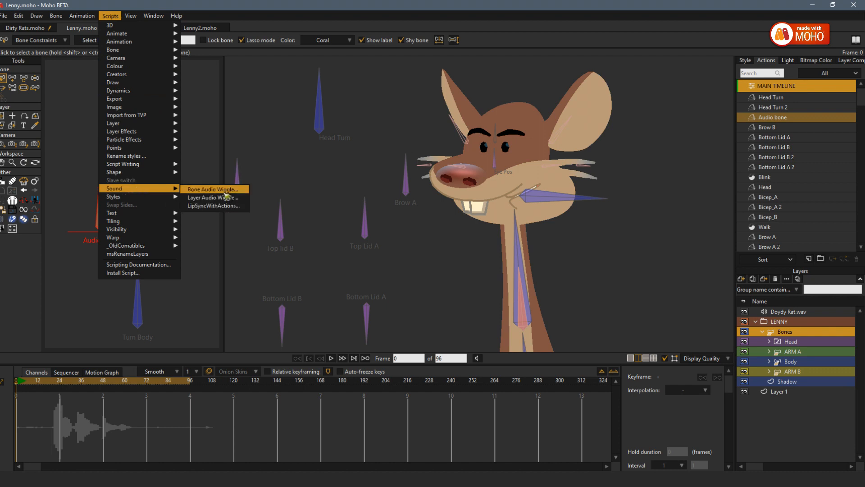
click(214, 190)
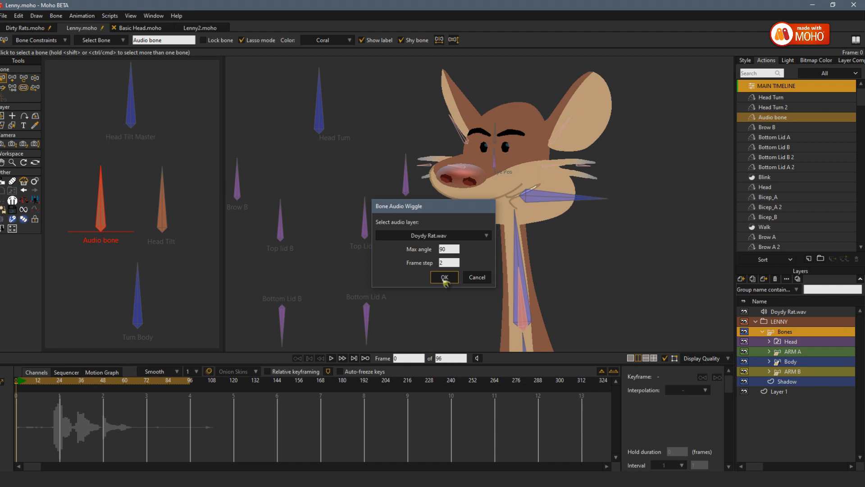
click(443, 277)
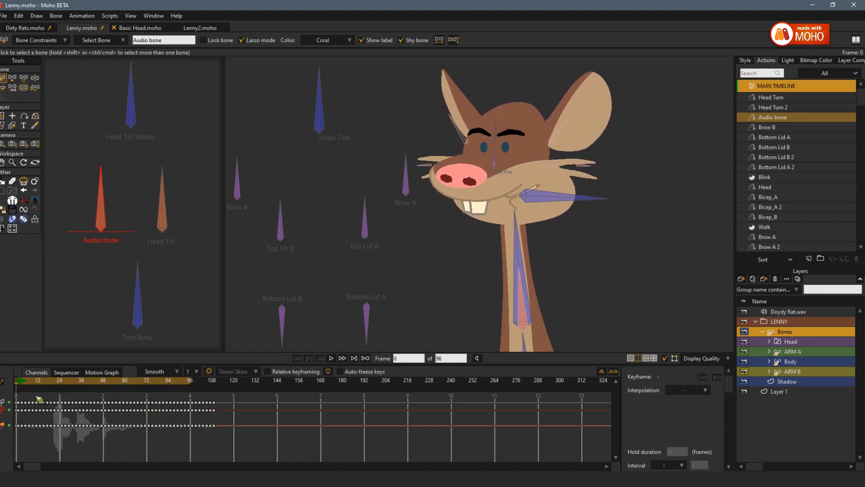
click(331, 357)
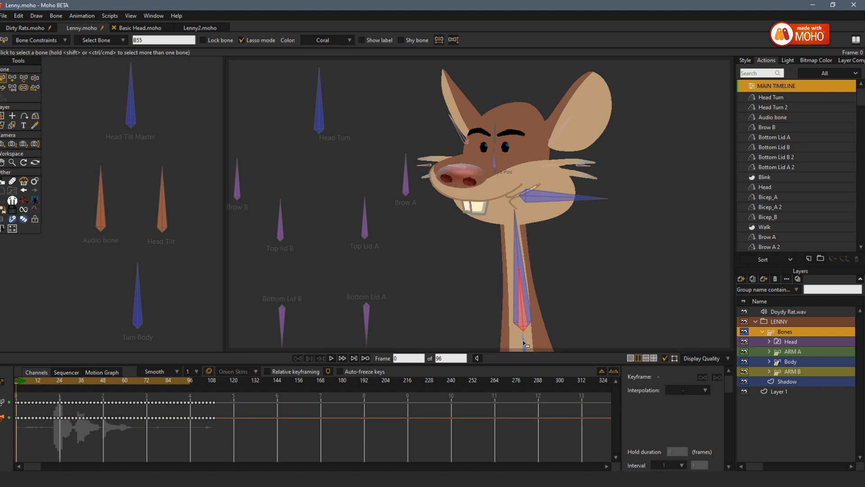
click(524, 265)
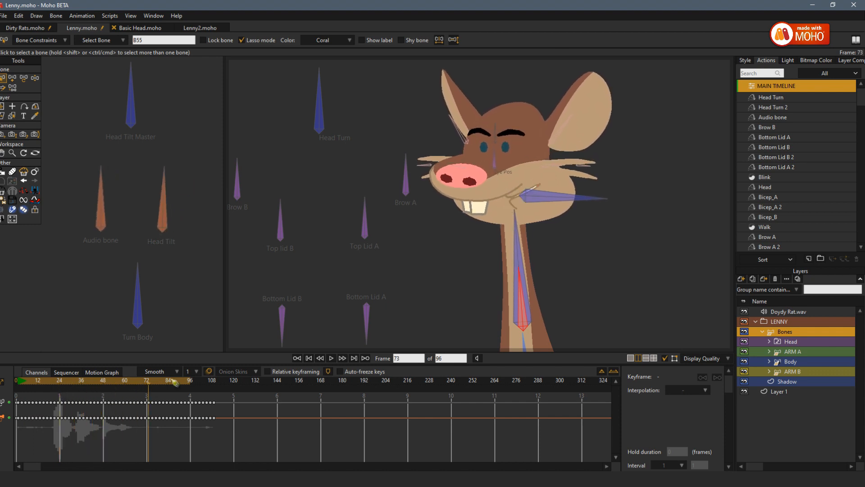
click(343, 358)
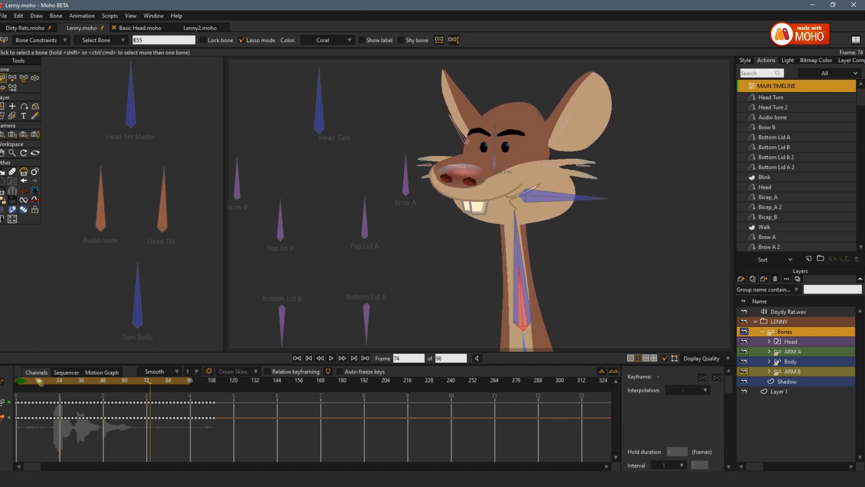
click(125, 401)
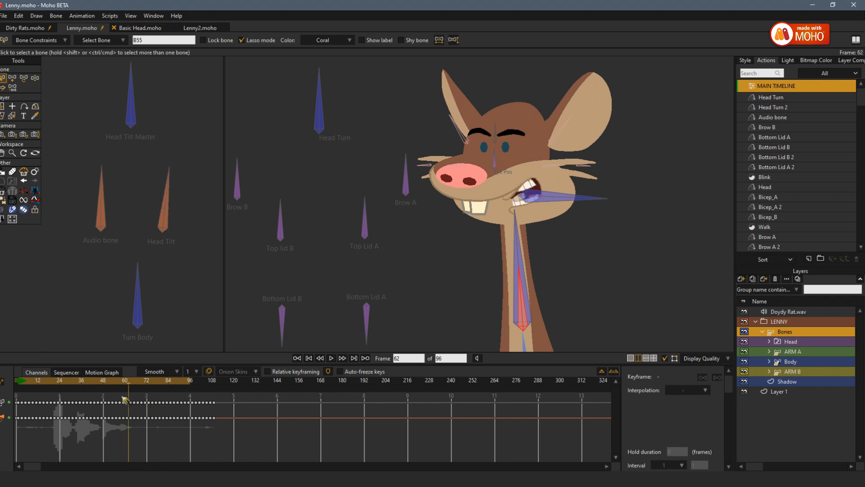
click(124, 401)
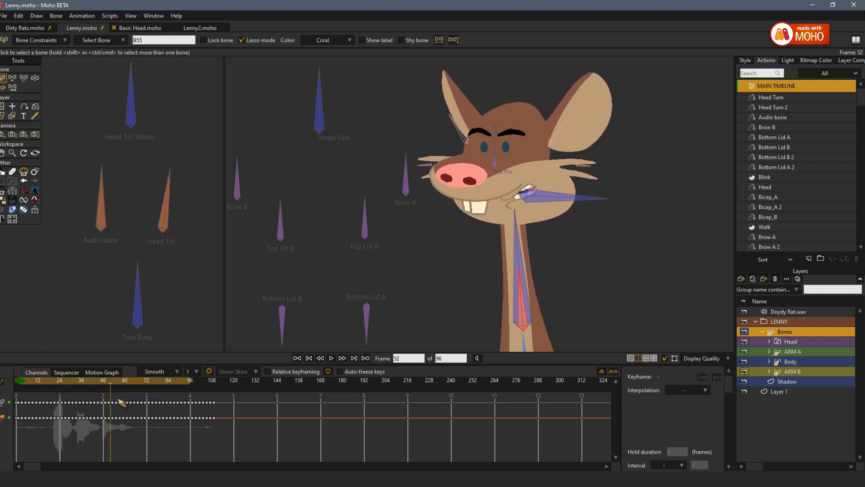
drag(102, 403, 116, 402)
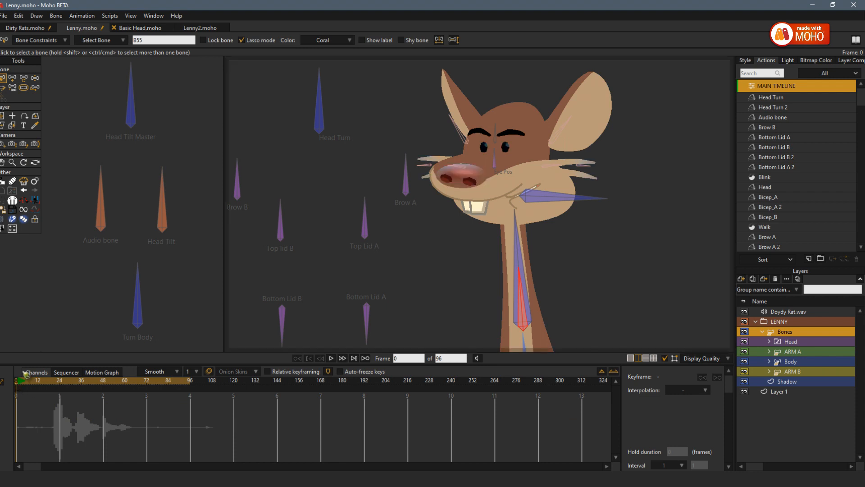
click(331, 358)
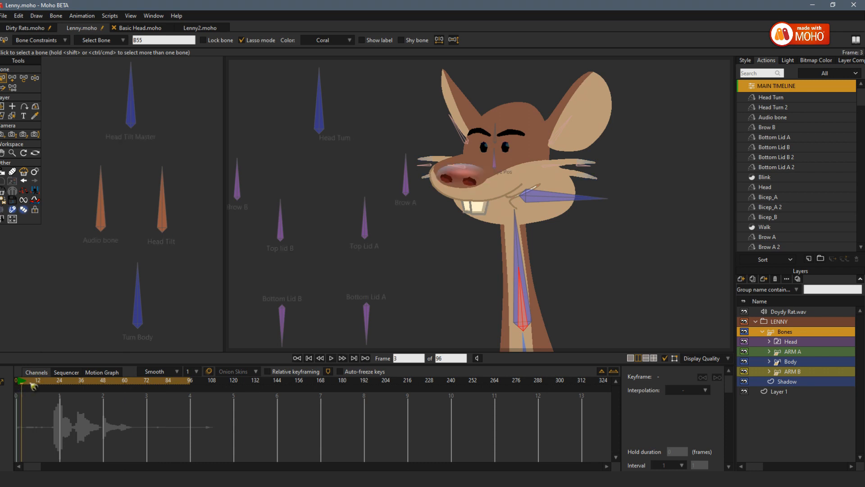
click(331, 357)
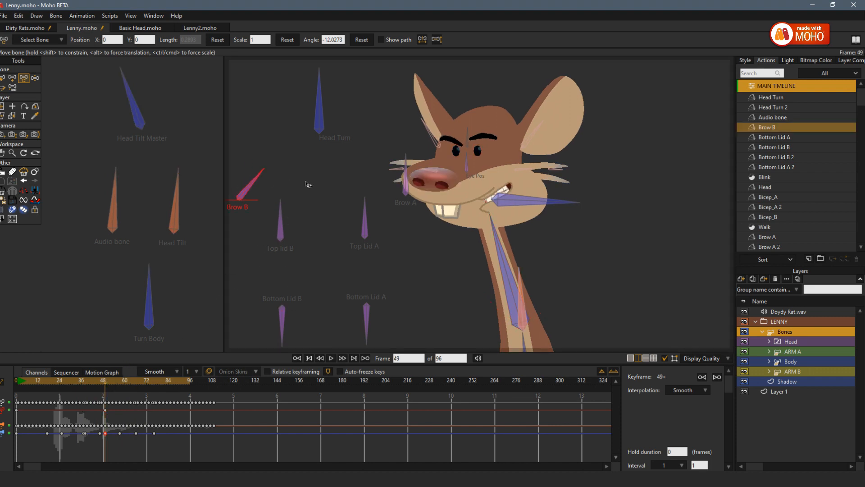
Rotate the Brow A bone to key angled brows alongside the Head Tilt Master keys
click(406, 196)
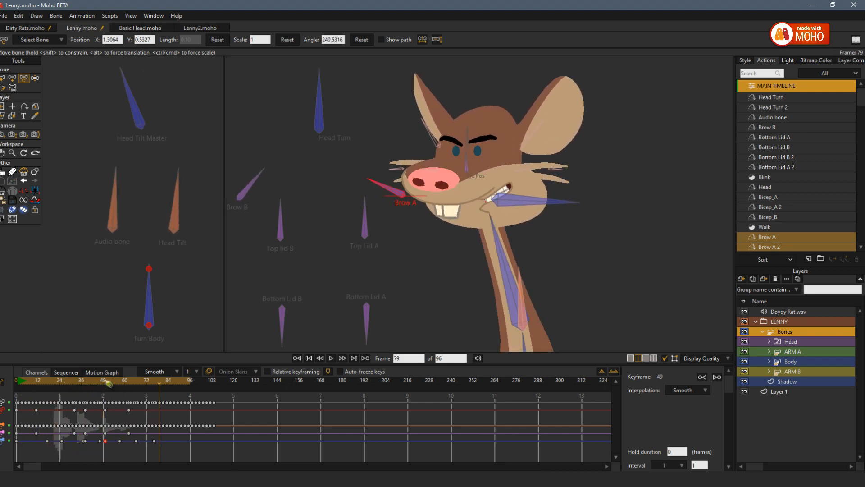
click(38, 394)
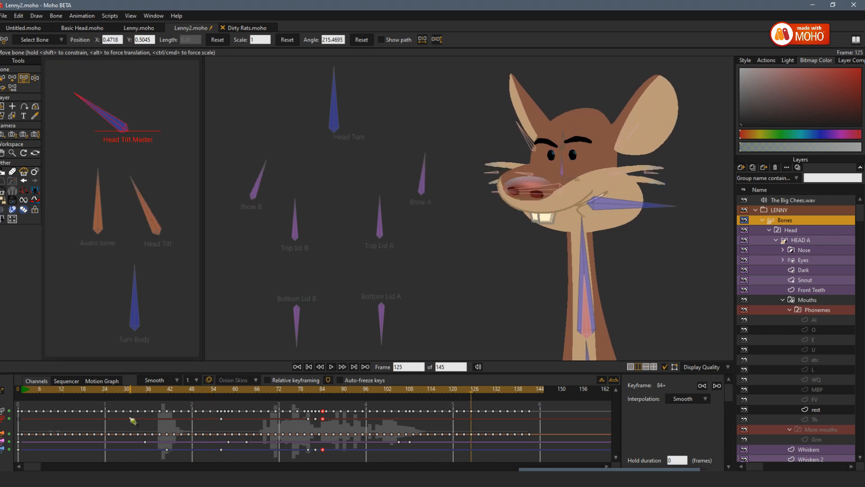
Bring up the Scripts menu on the Sound category showing Bone Audio Wiggle for Lenny2
click(110, 15)
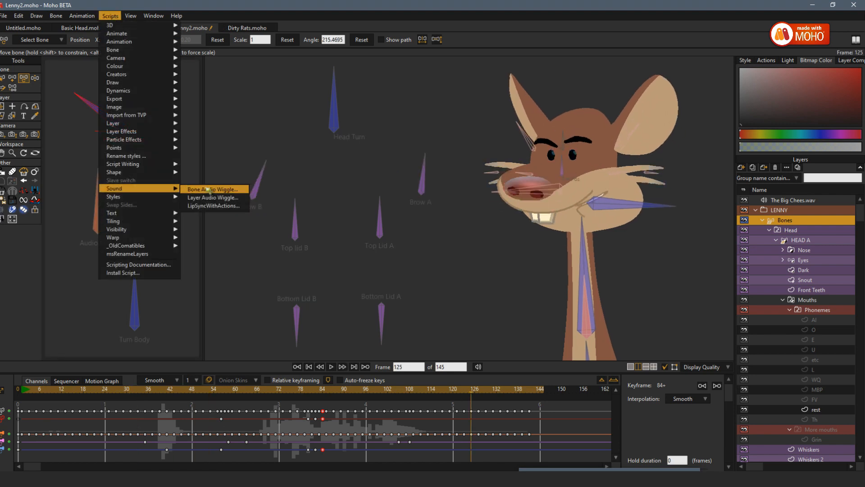